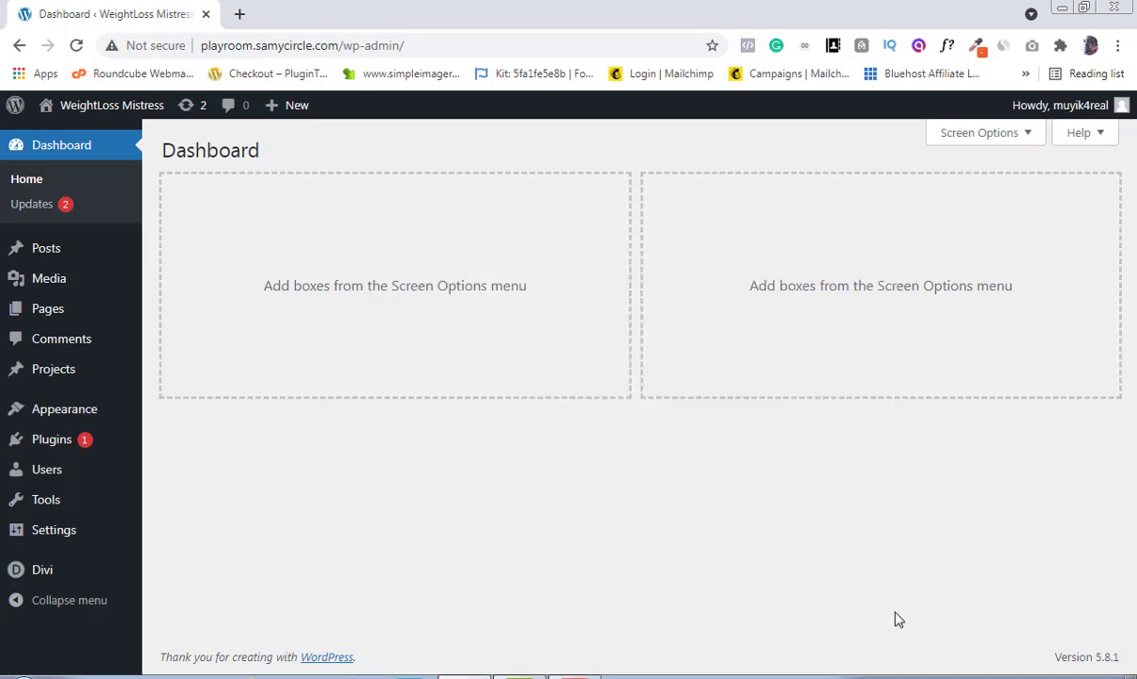
mouse_move(52, 439)
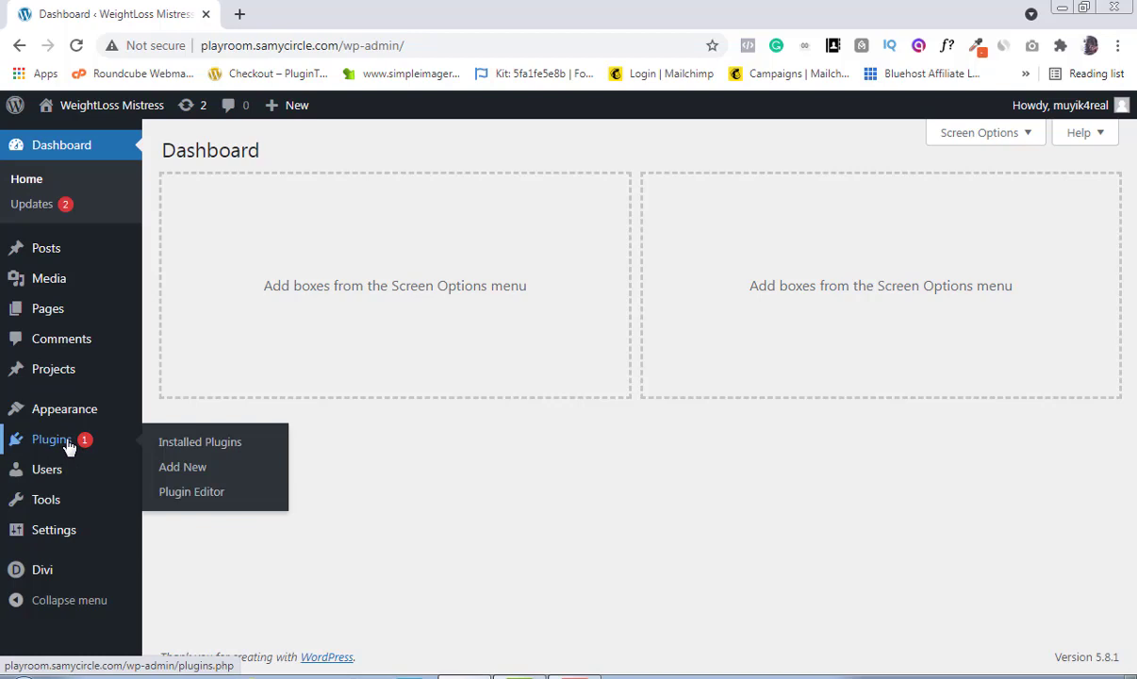
Step: Search the plugin directory for 'wp-postviews' under Plugins > Add New
left_click(200, 442)
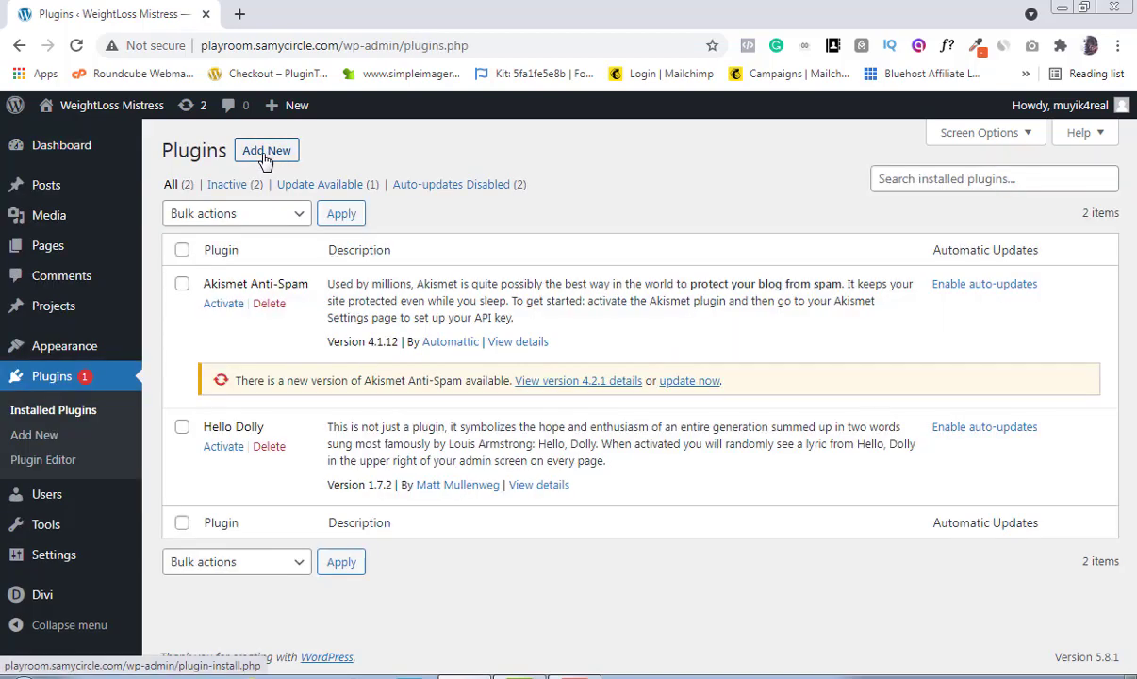
left_click(266, 151)
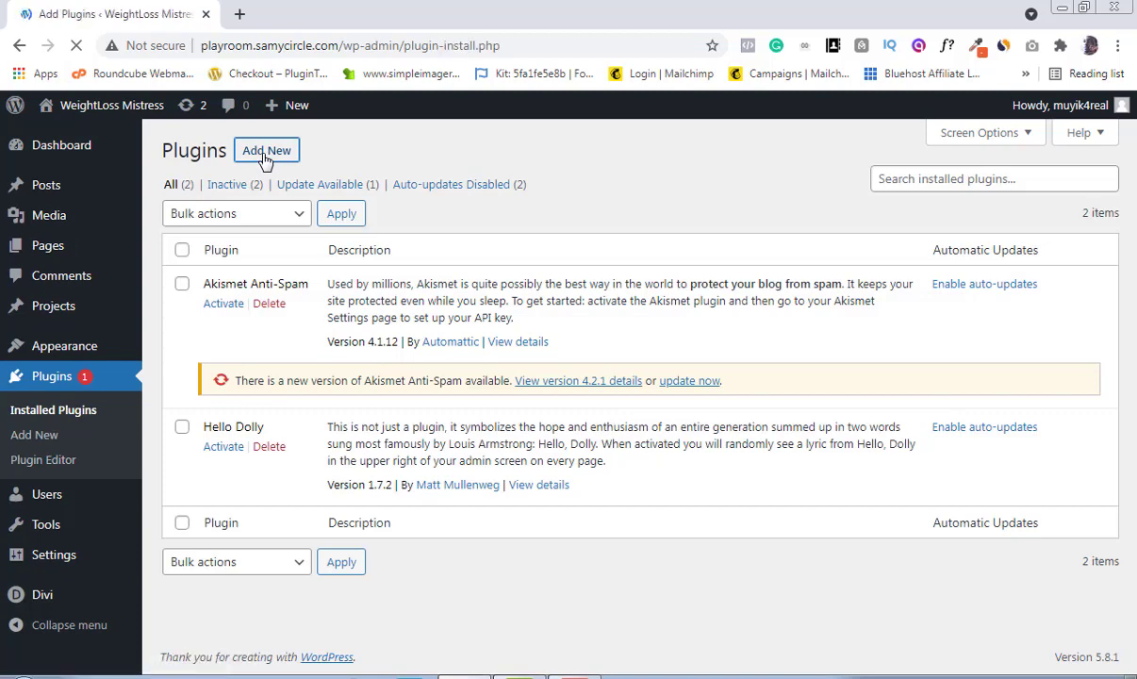
left_click(266, 151)
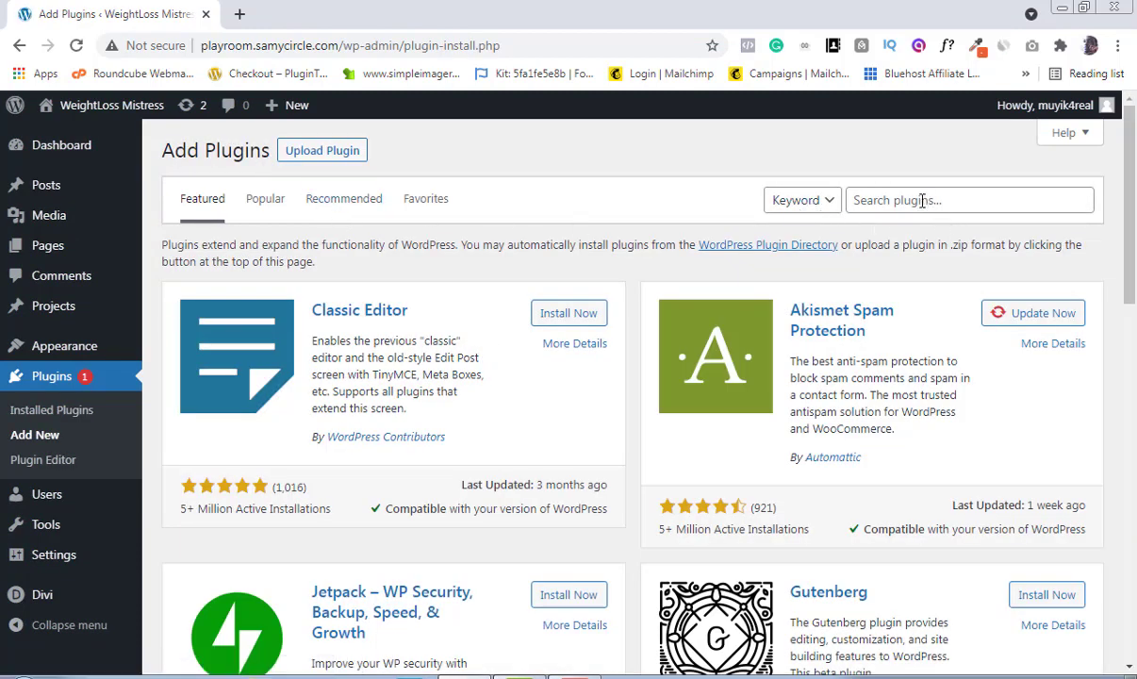
type("wp-postviews")
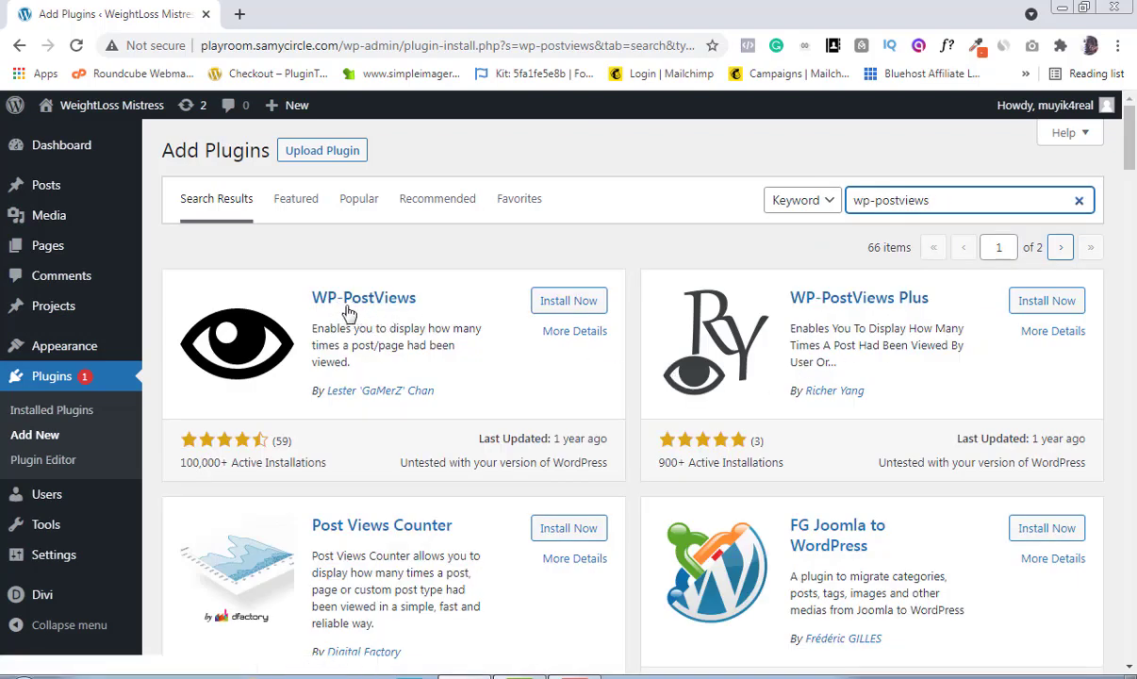
mouse_move(261, 499)
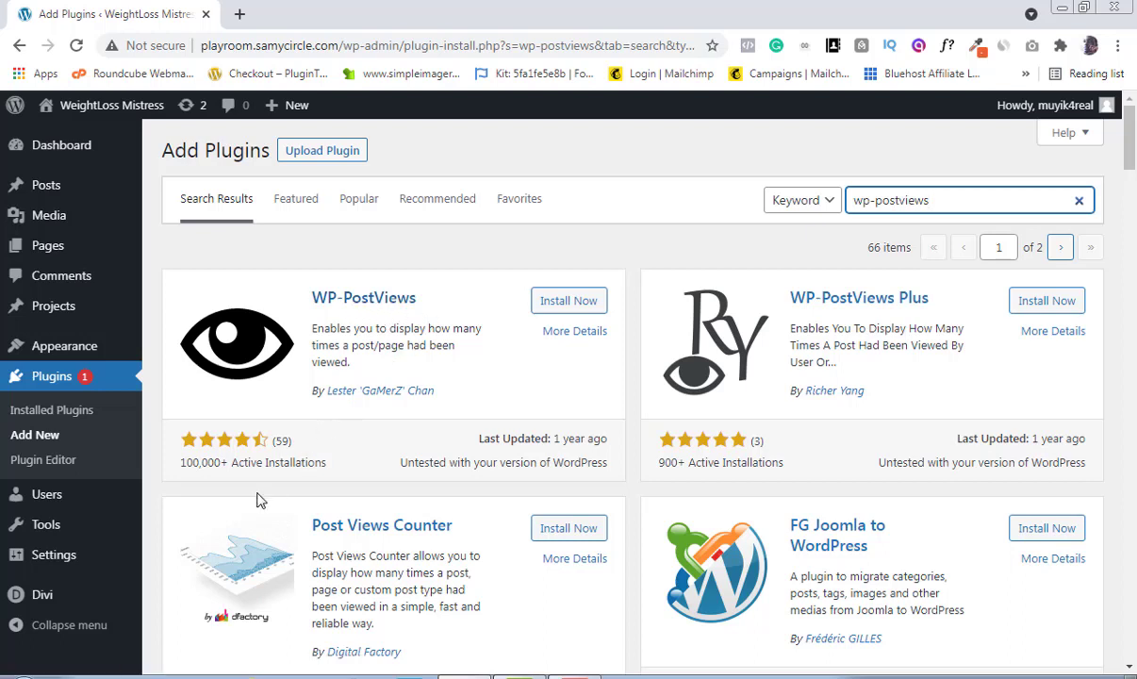
mouse_move(201, 485)
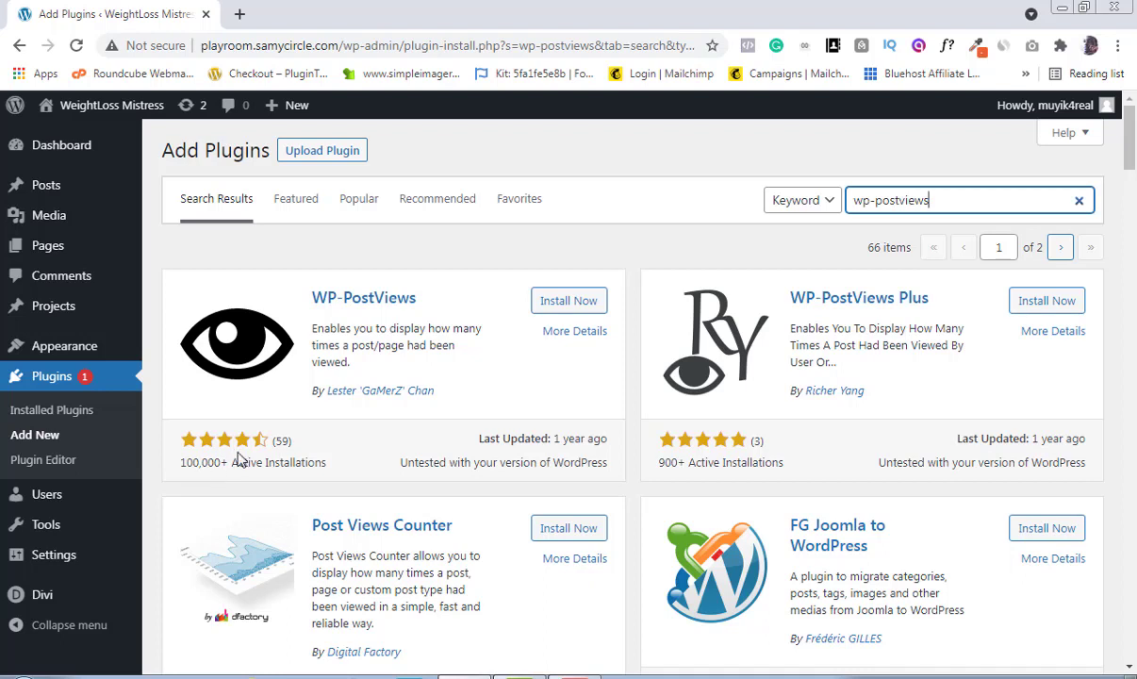
mouse_move(247, 455)
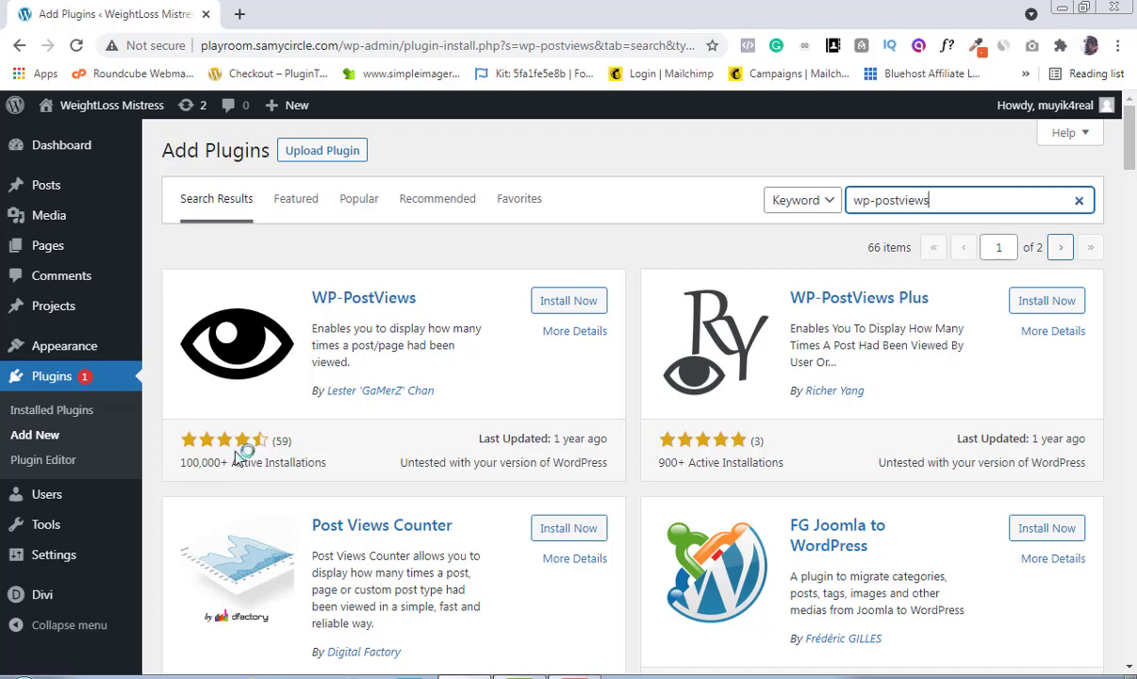
mouse_move(303, 455)
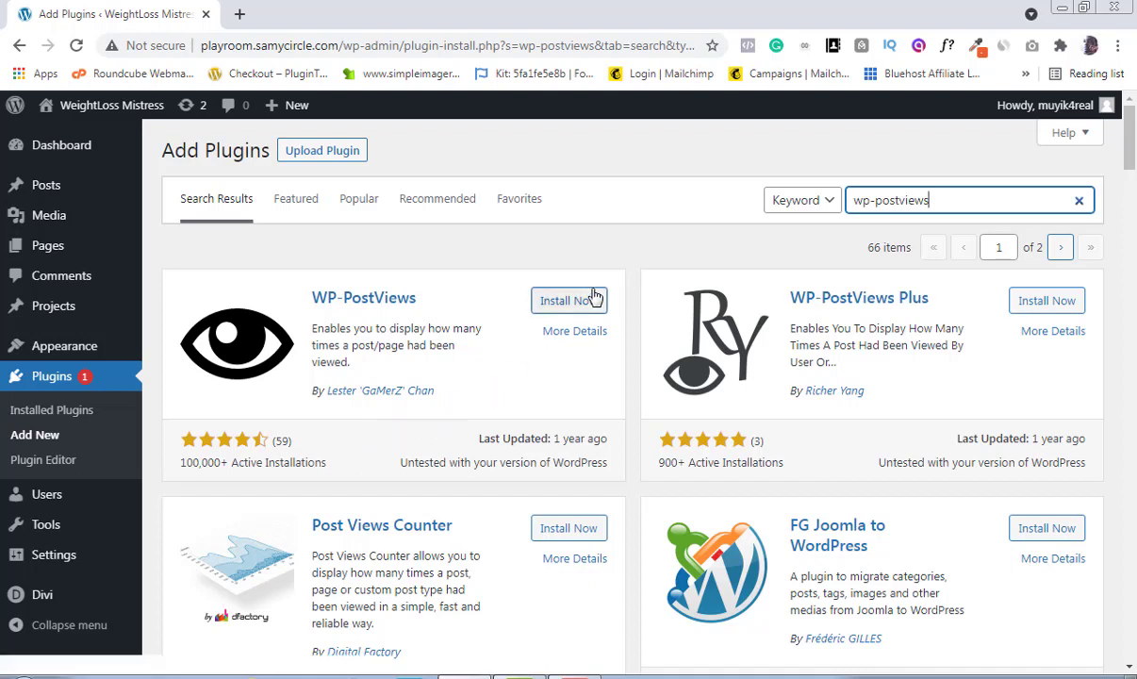
Step: Install WP-PostViews and activate it
left_click(570, 300)
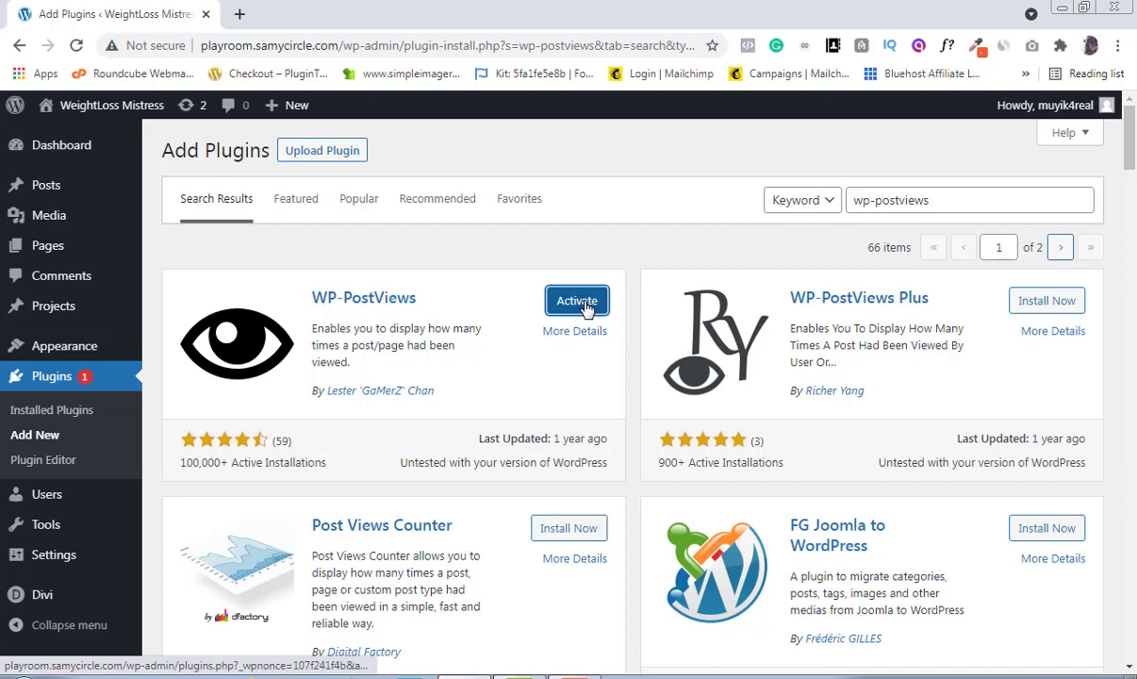
left_click(576, 300)
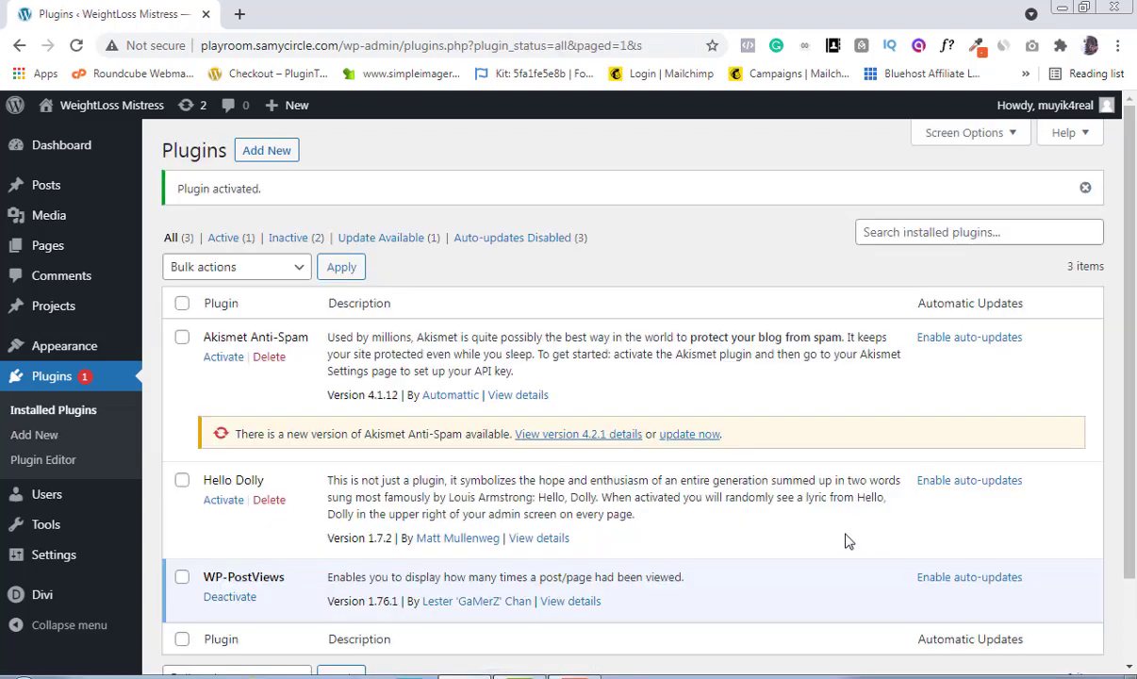
mouse_move(839, 552)
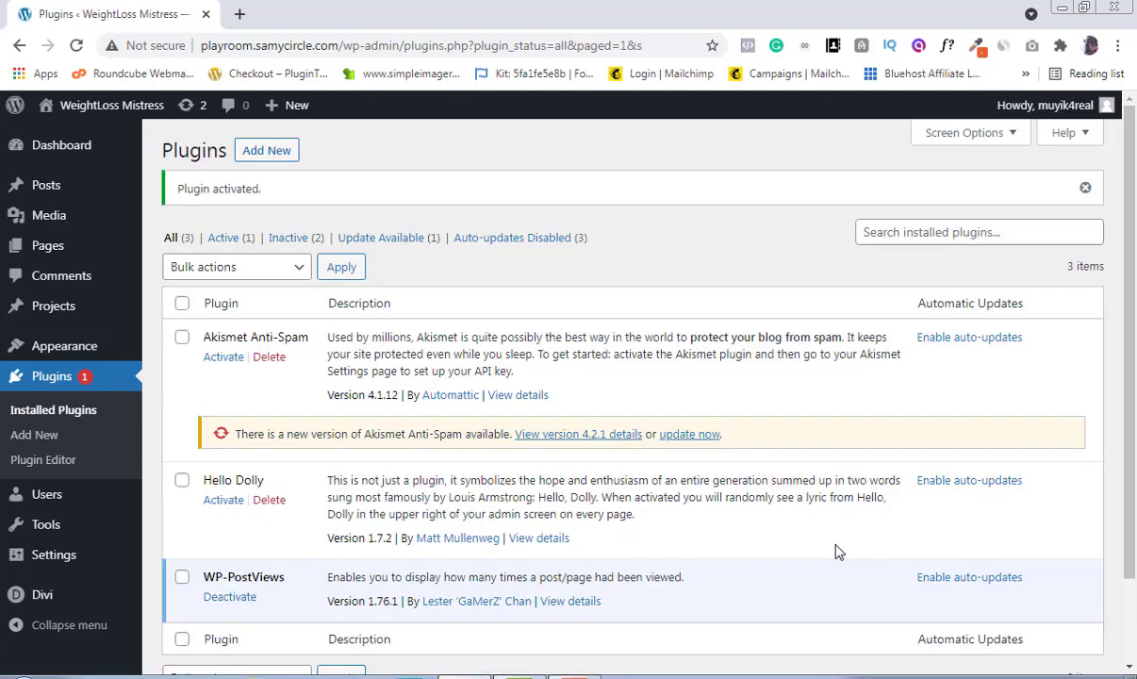
mouse_move(45, 566)
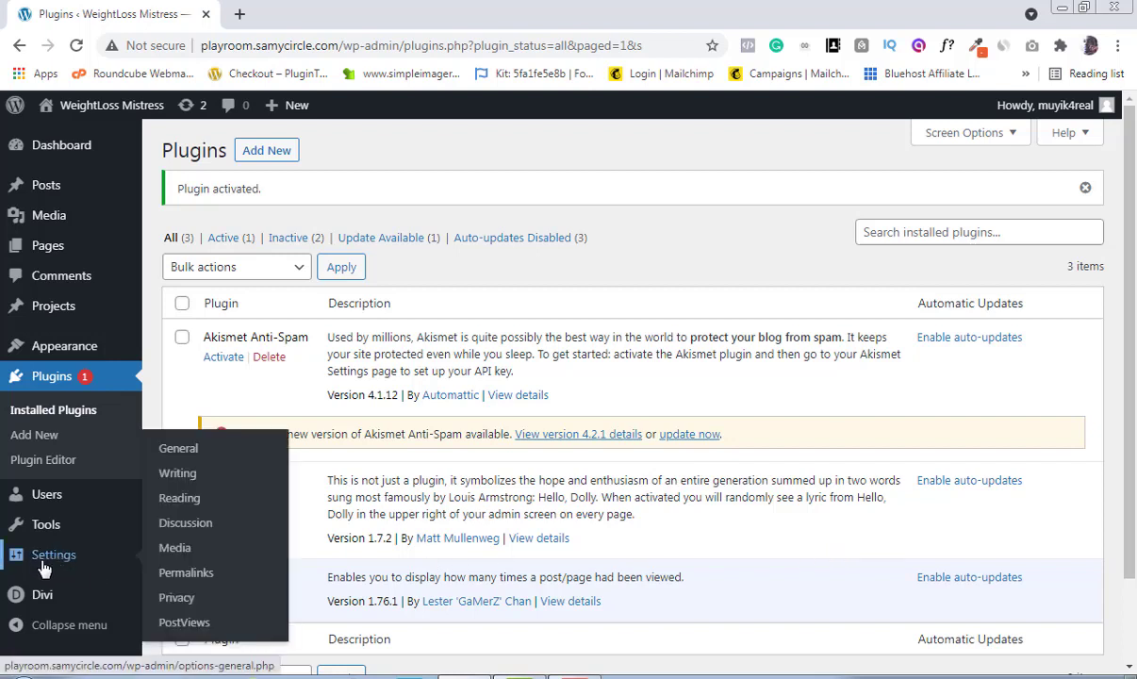
mouse_move(73, 561)
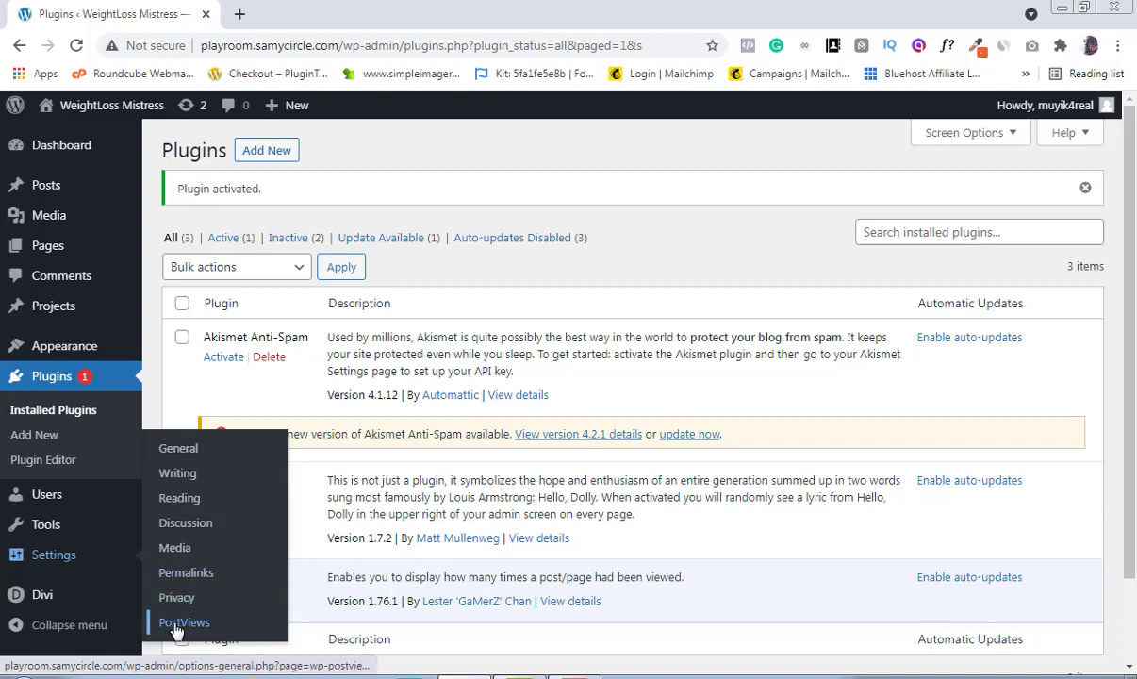
Step: Set PostViews 'Count Views From' to Everyone and save the changes
left_click(184, 621)
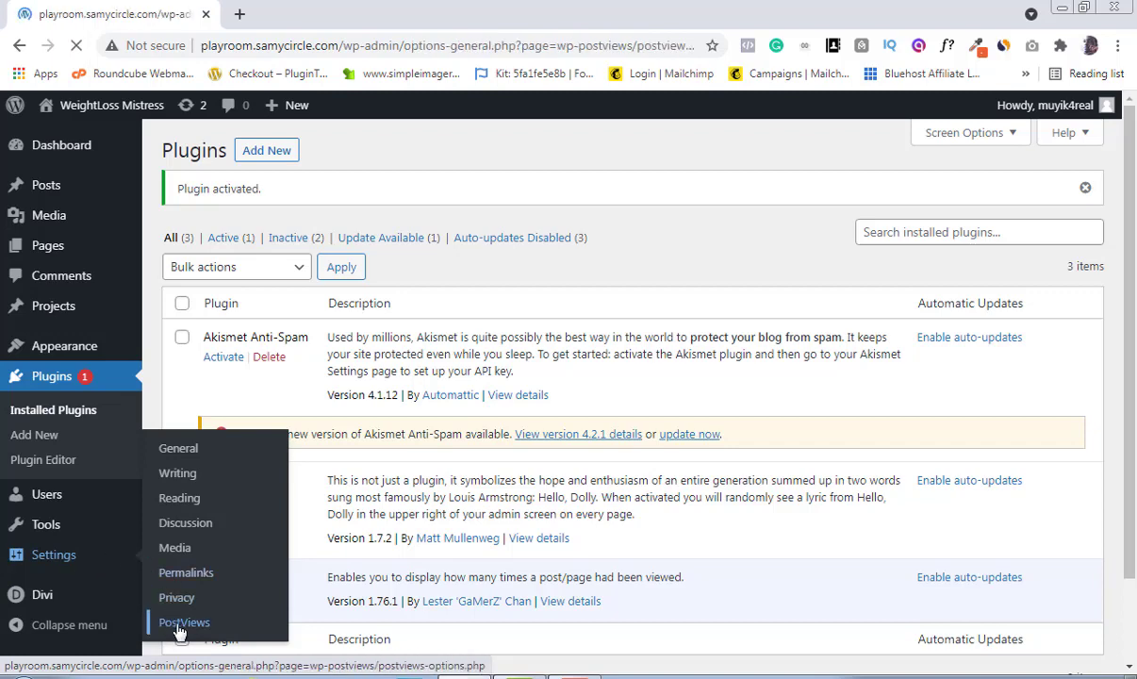
left_click(184, 622)
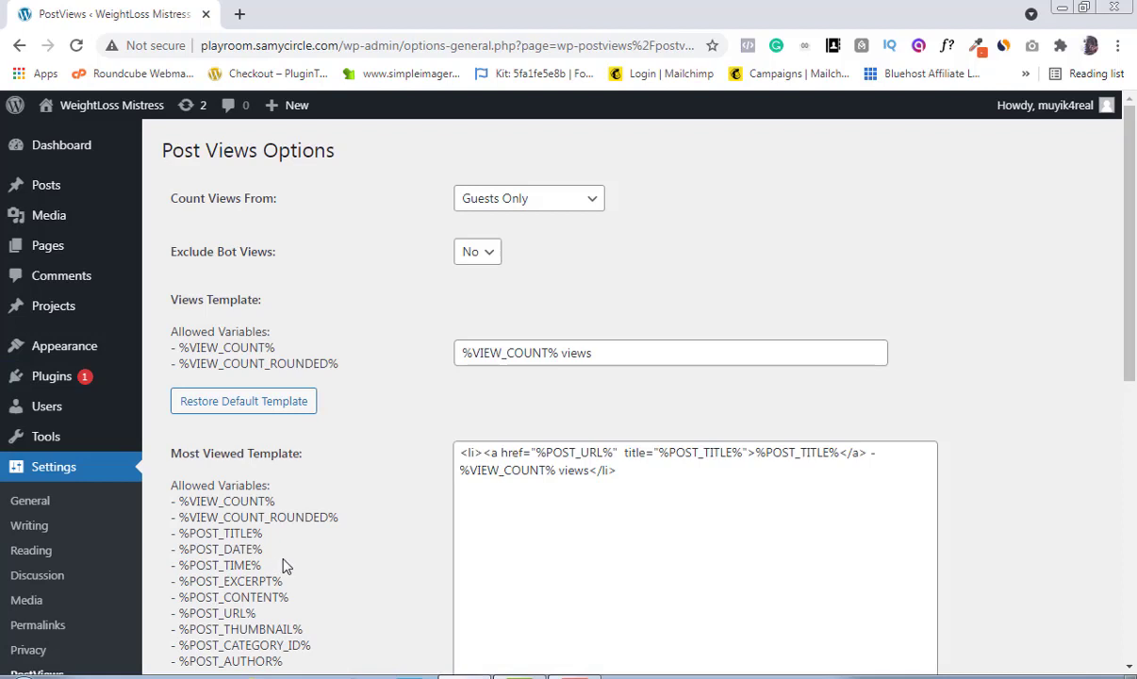
mouse_move(289, 565)
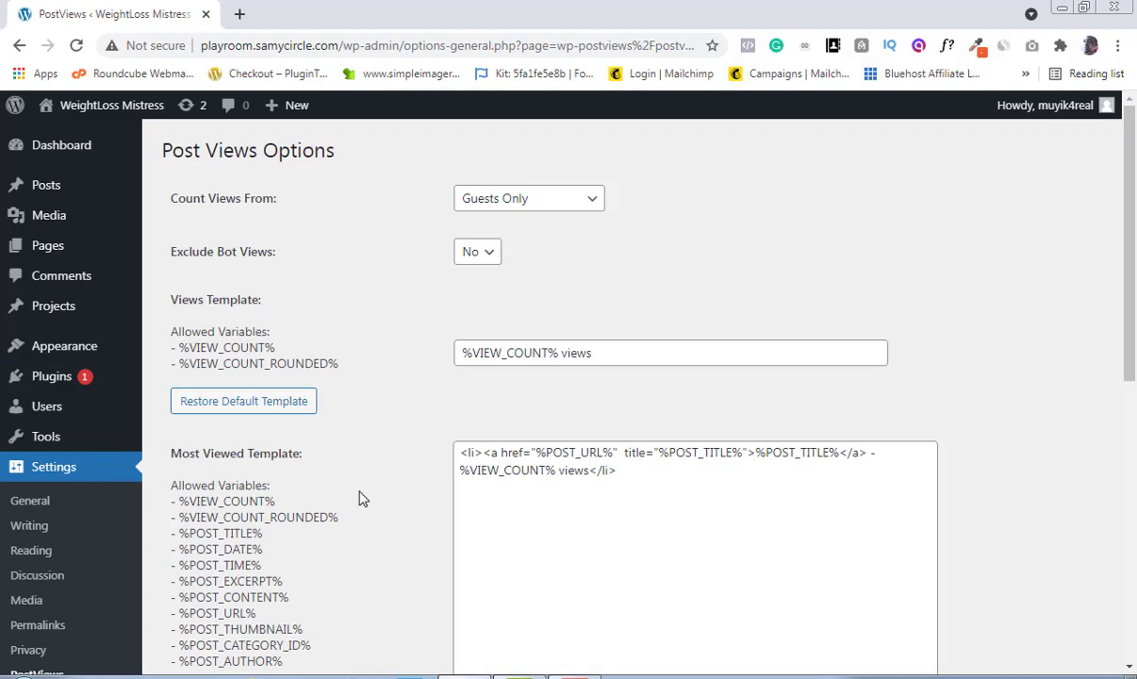
mouse_move(395, 407)
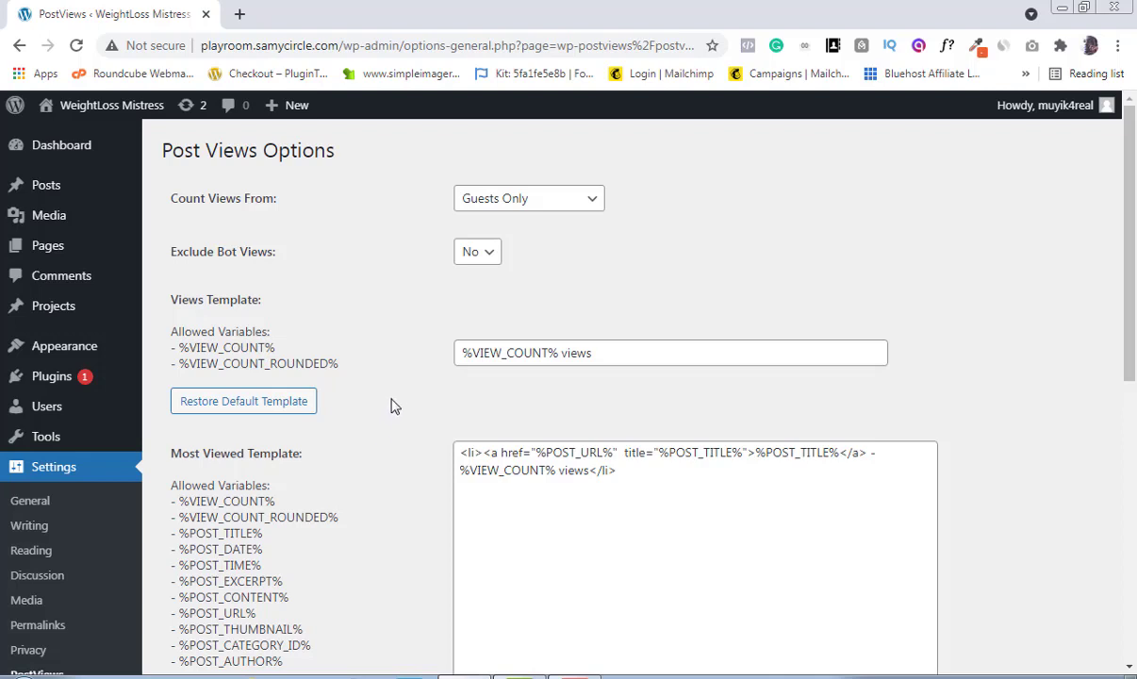
mouse_move(373, 357)
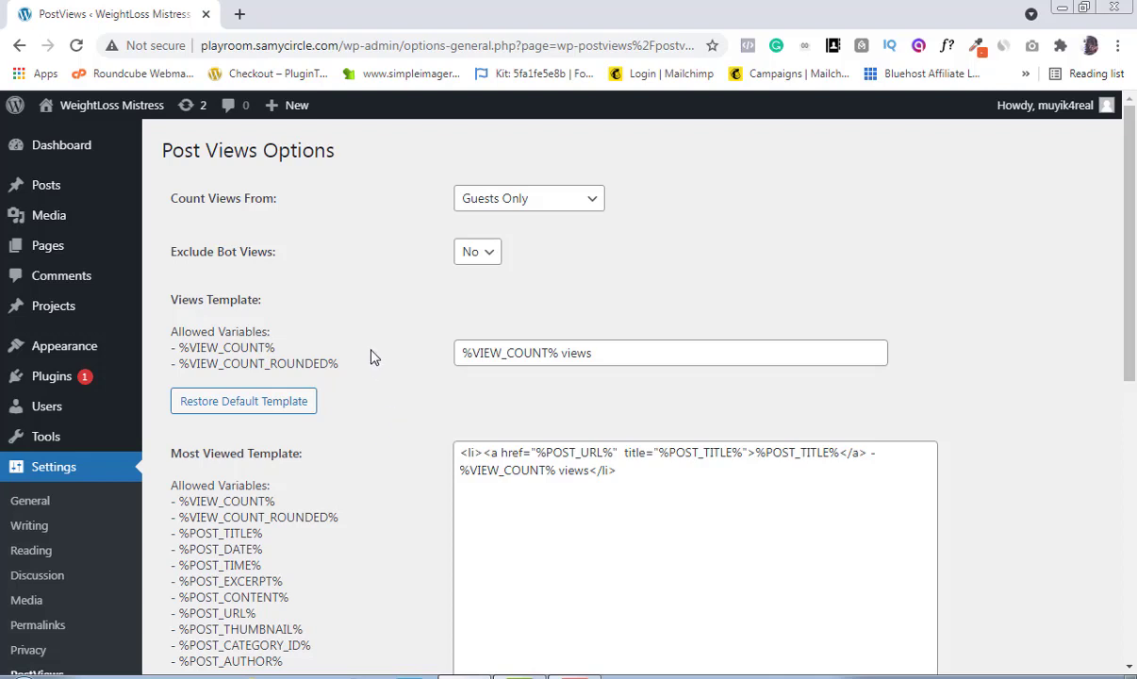
mouse_move(232, 213)
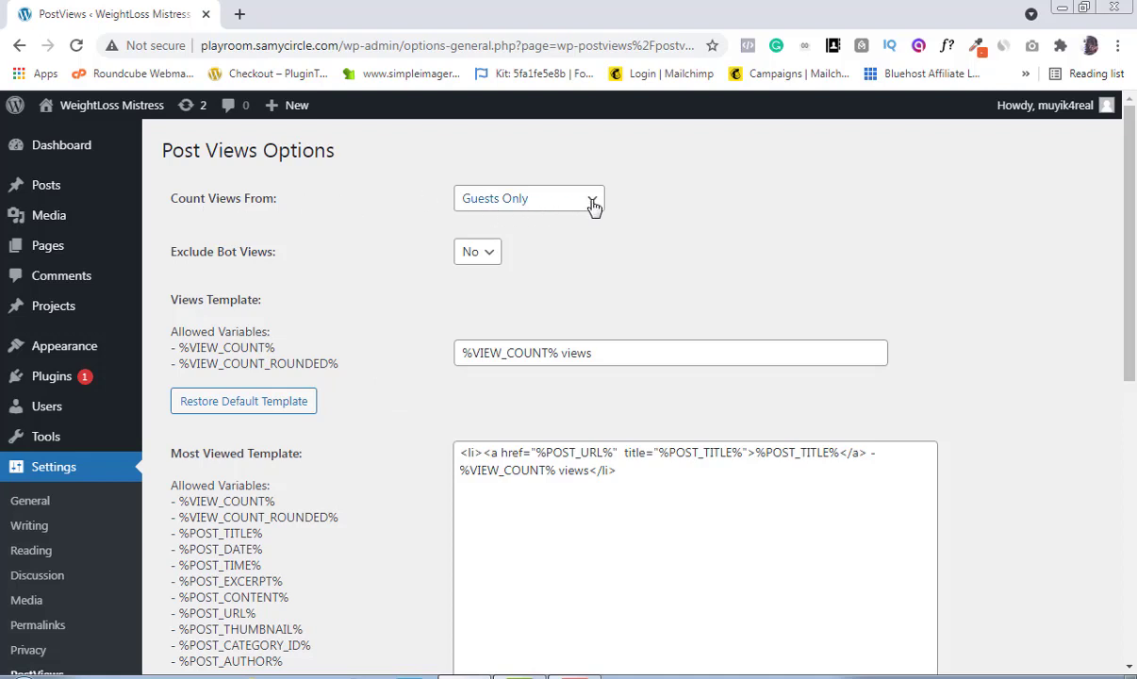
left_click(527, 198)
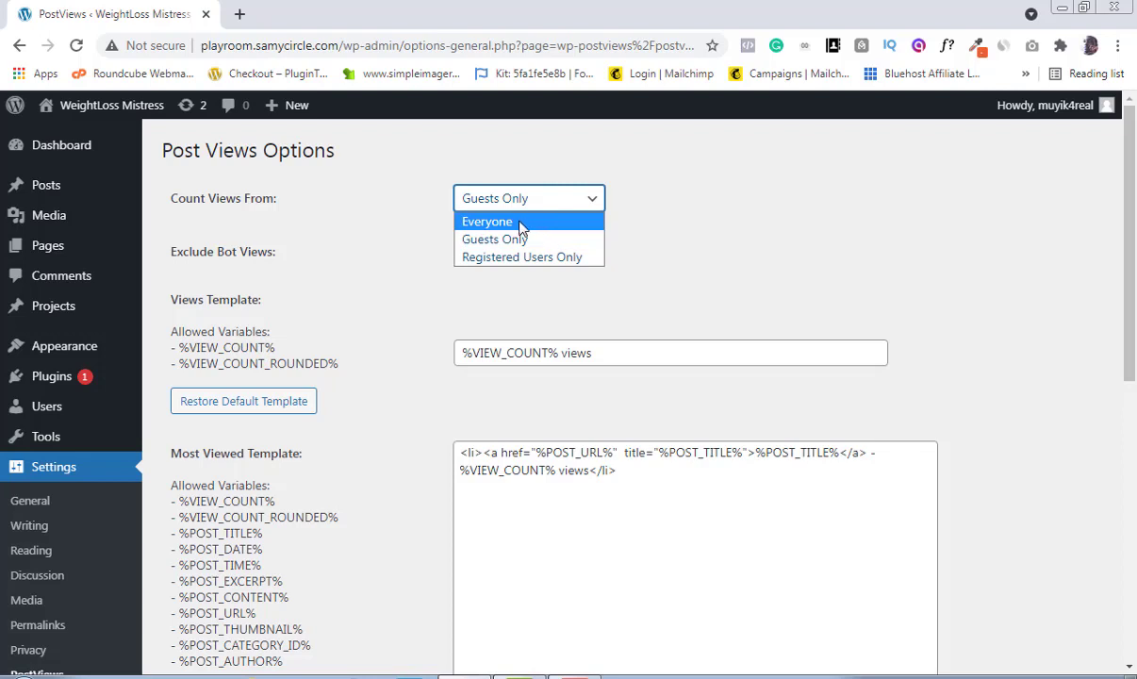
left_click(487, 221)
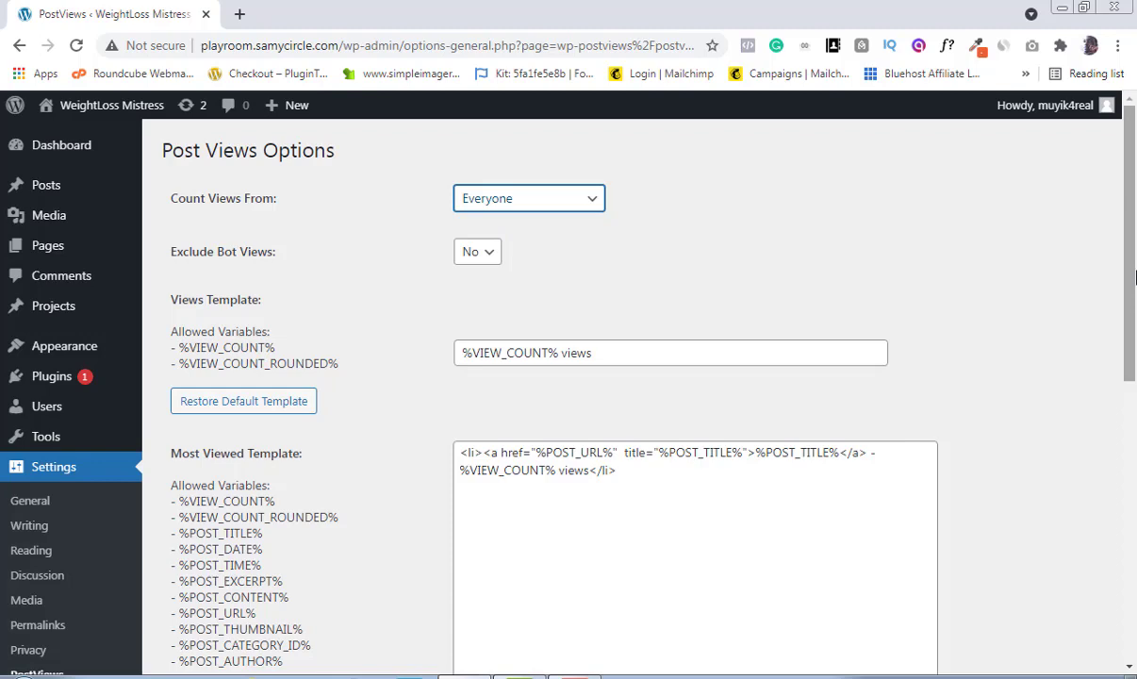
scroll("down", 3)
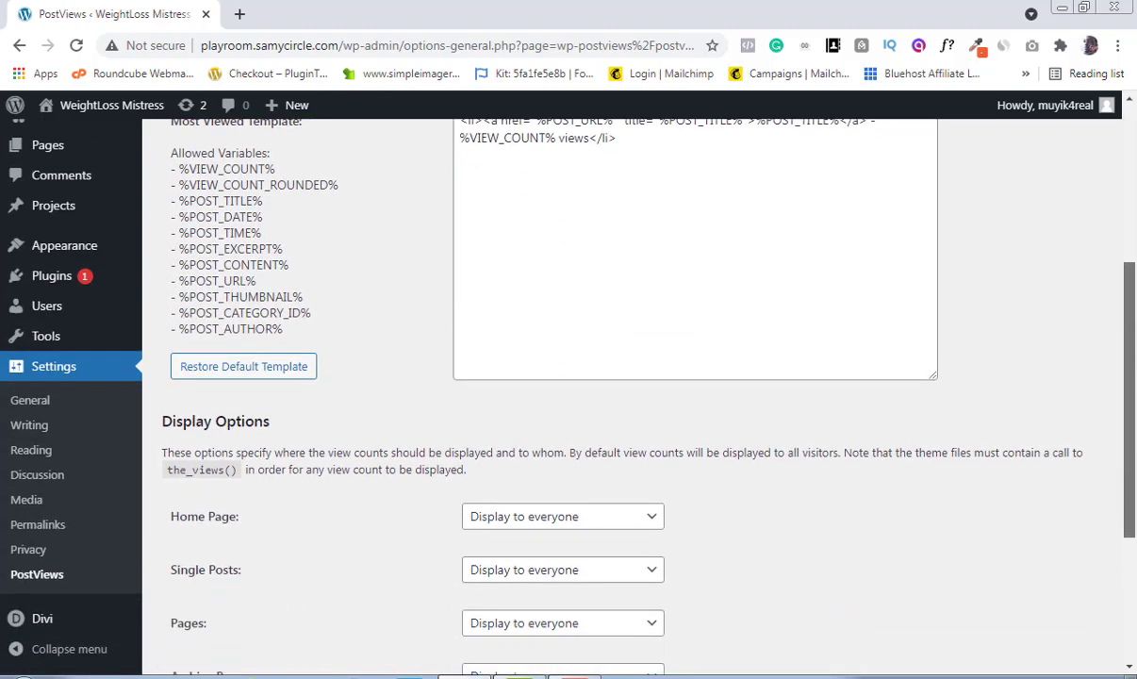
scroll("down", 3)
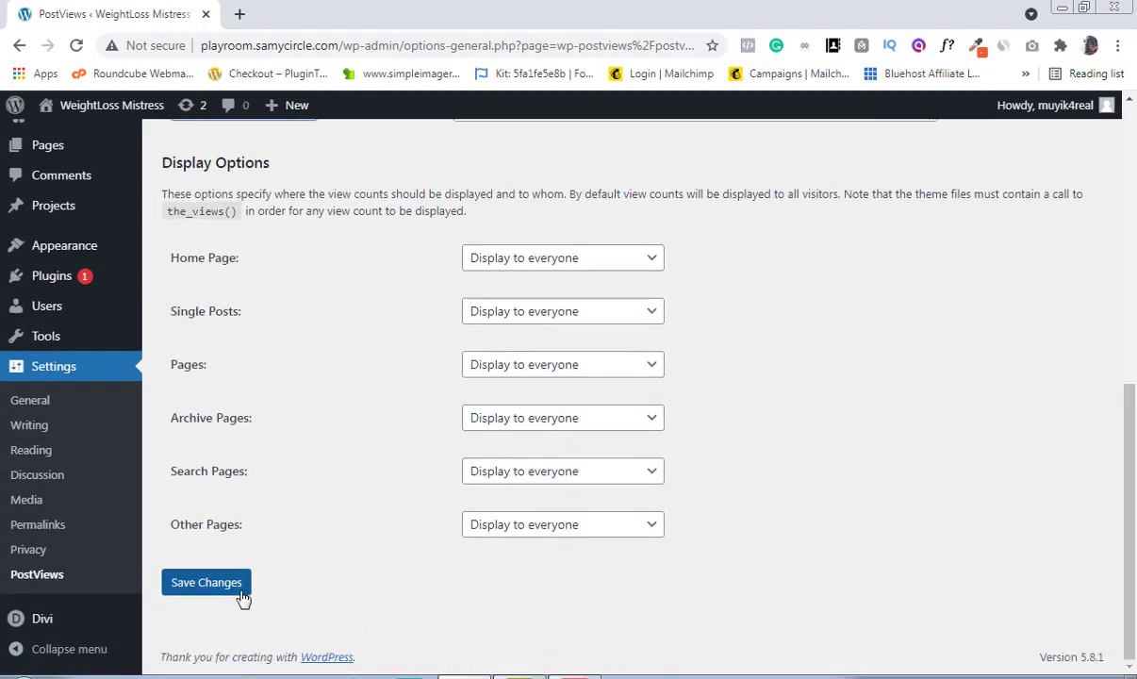
left_click(206, 582)
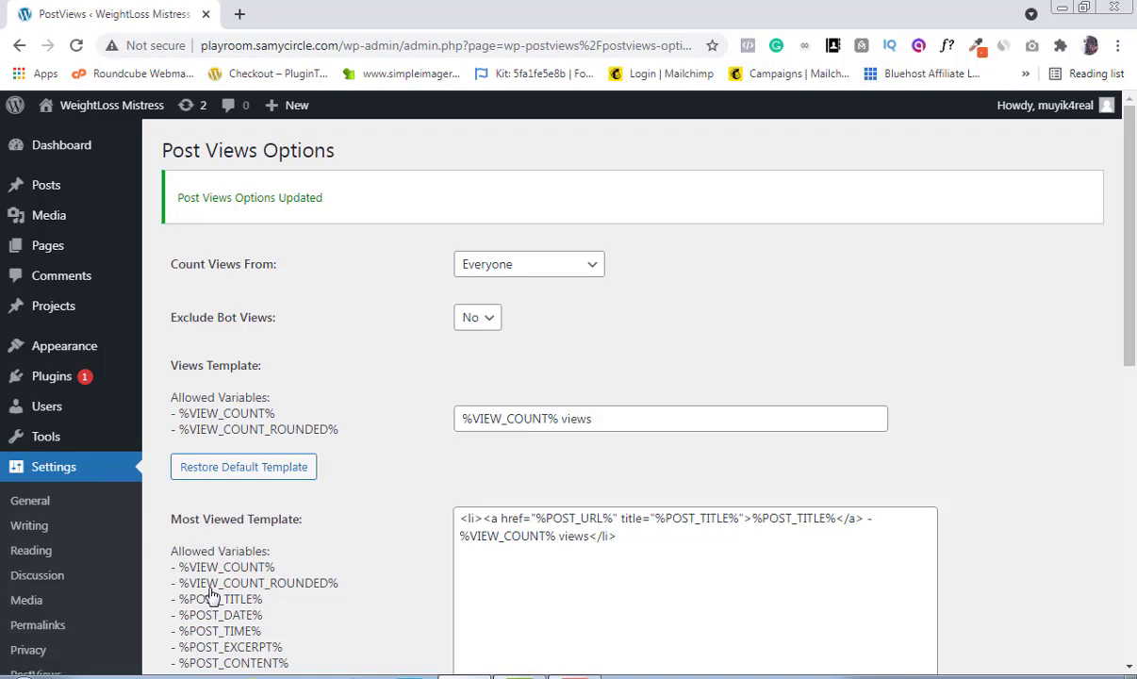
mouse_move(953, 504)
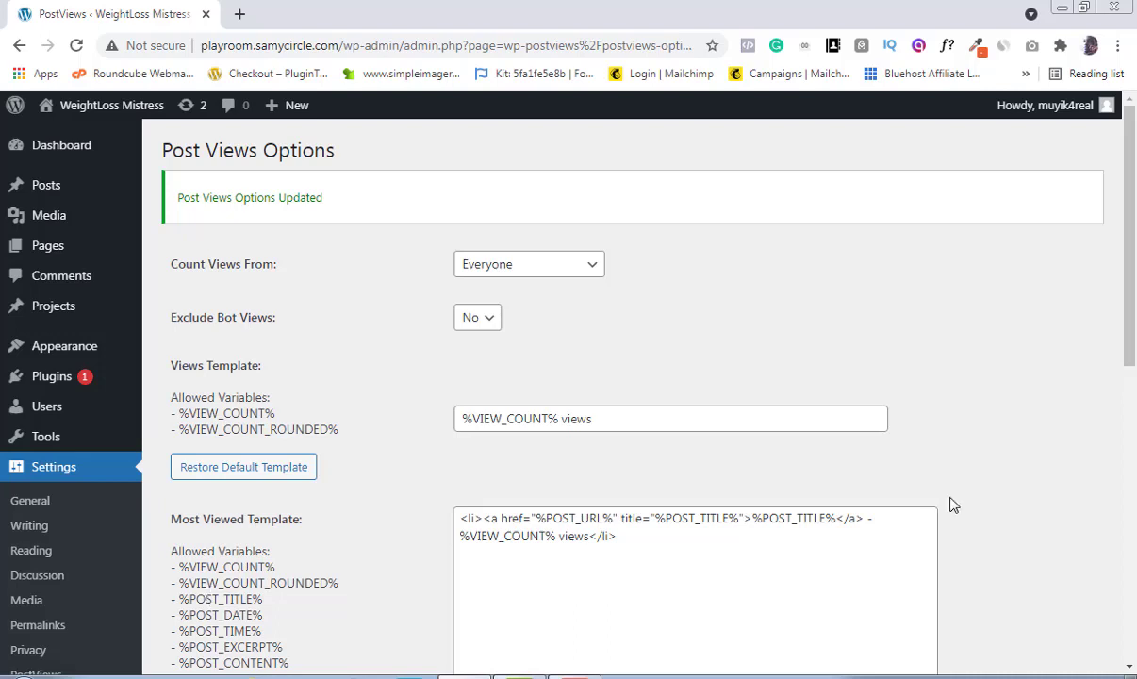
mouse_move(47, 185)
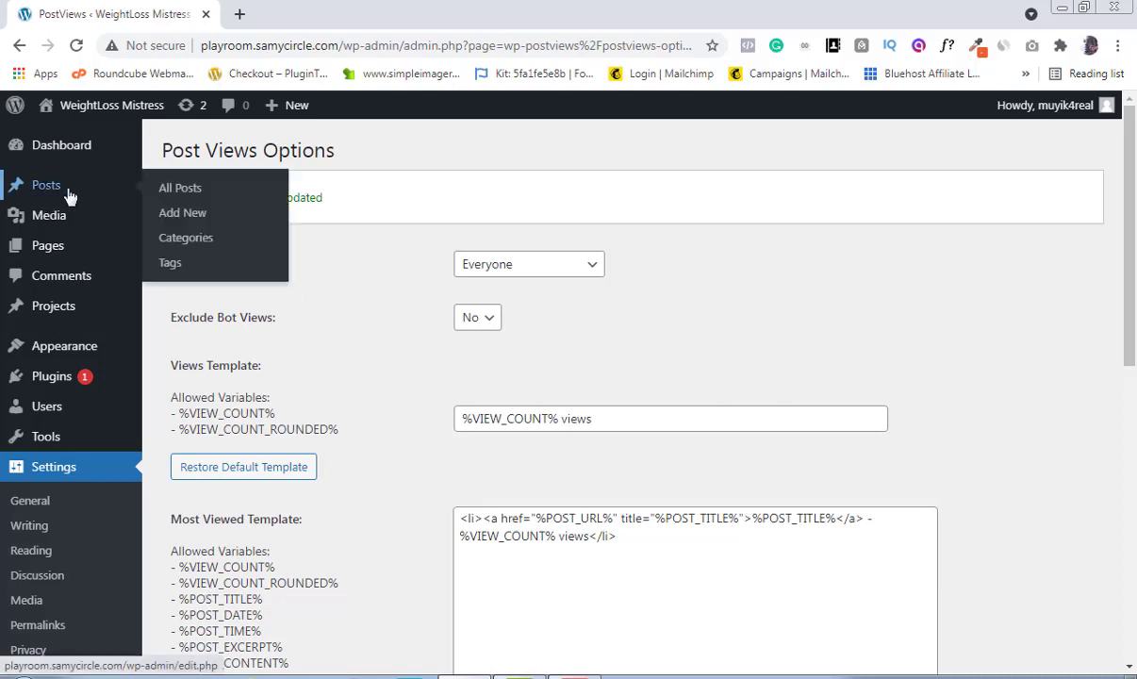
Step: Open the Cicero 45 BC post in a new tab and select its date
left_click(179, 187)
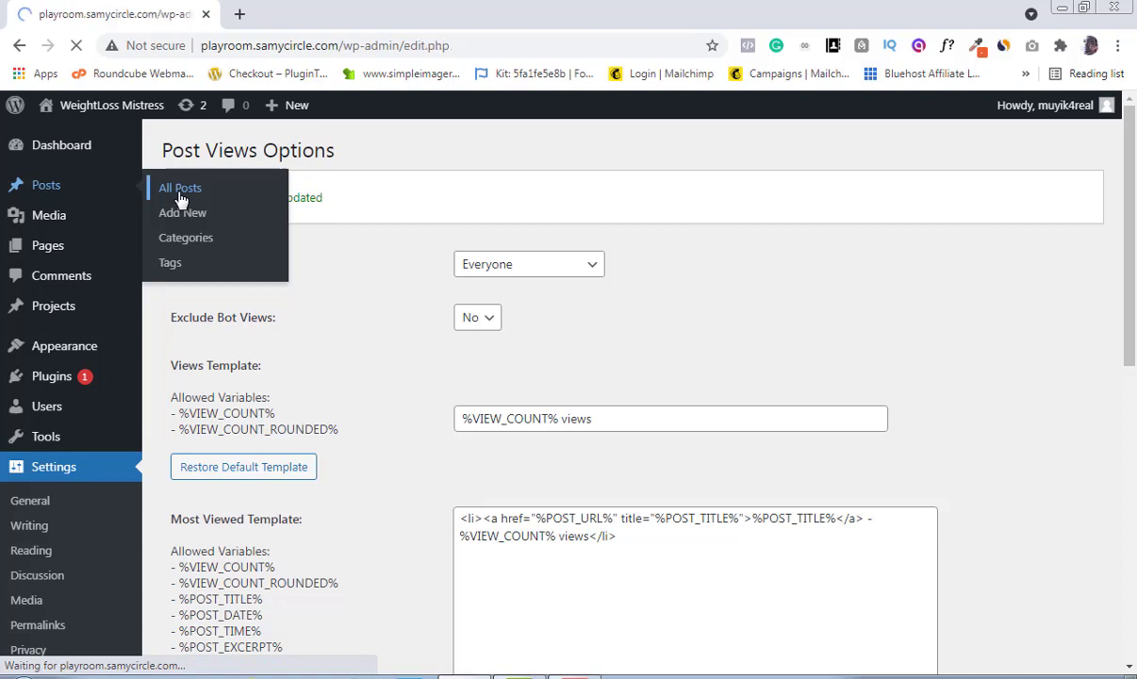
left_click(179, 187)
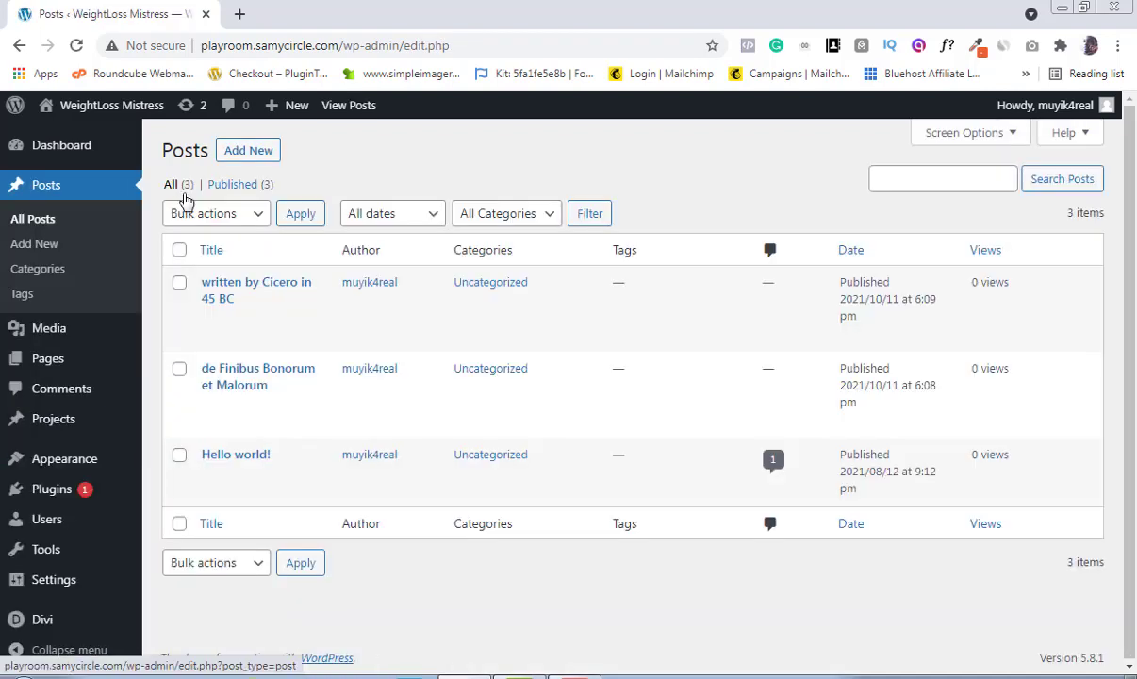
mouse_move(273, 302)
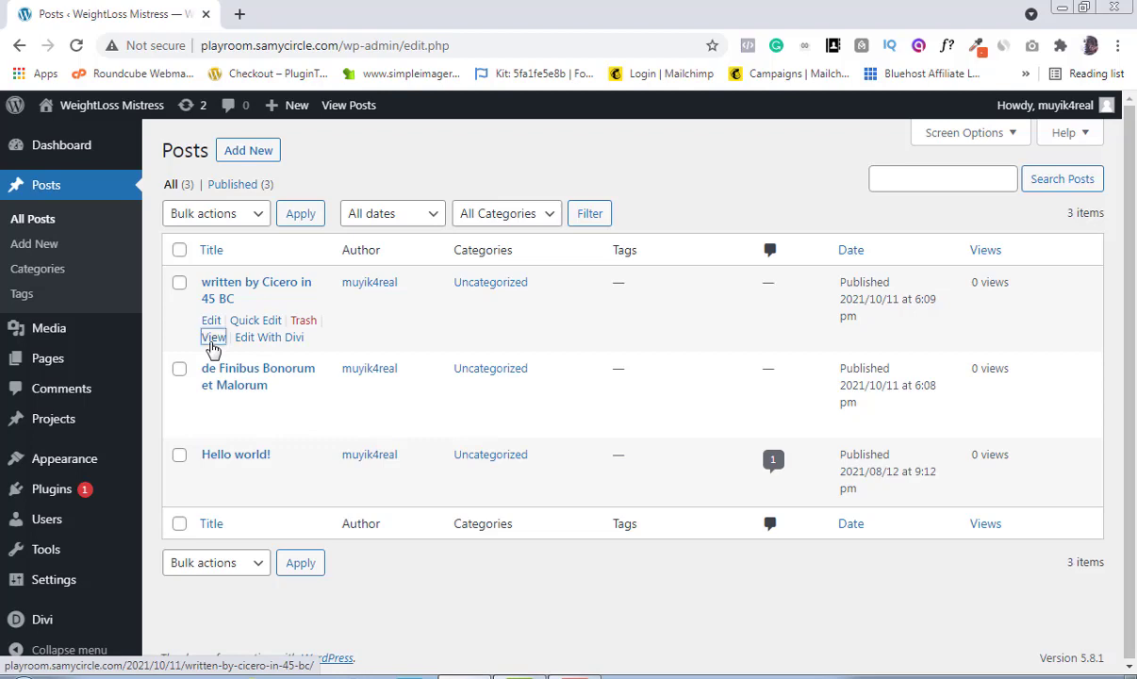
right_click(213, 338)
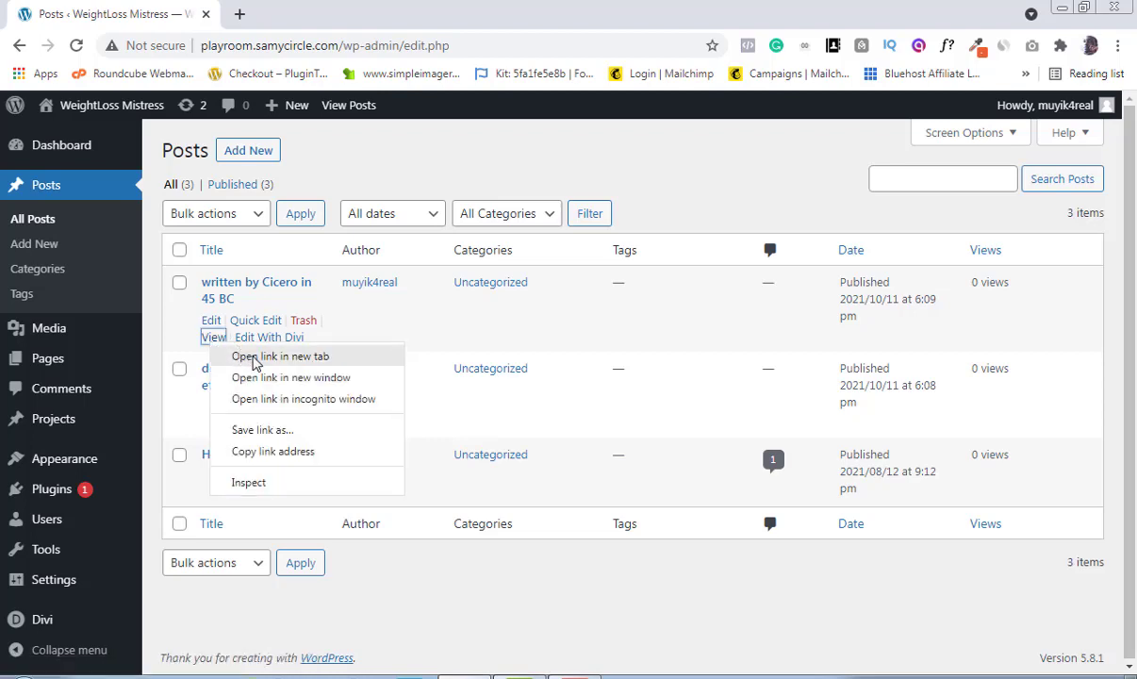
left_click(281, 355)
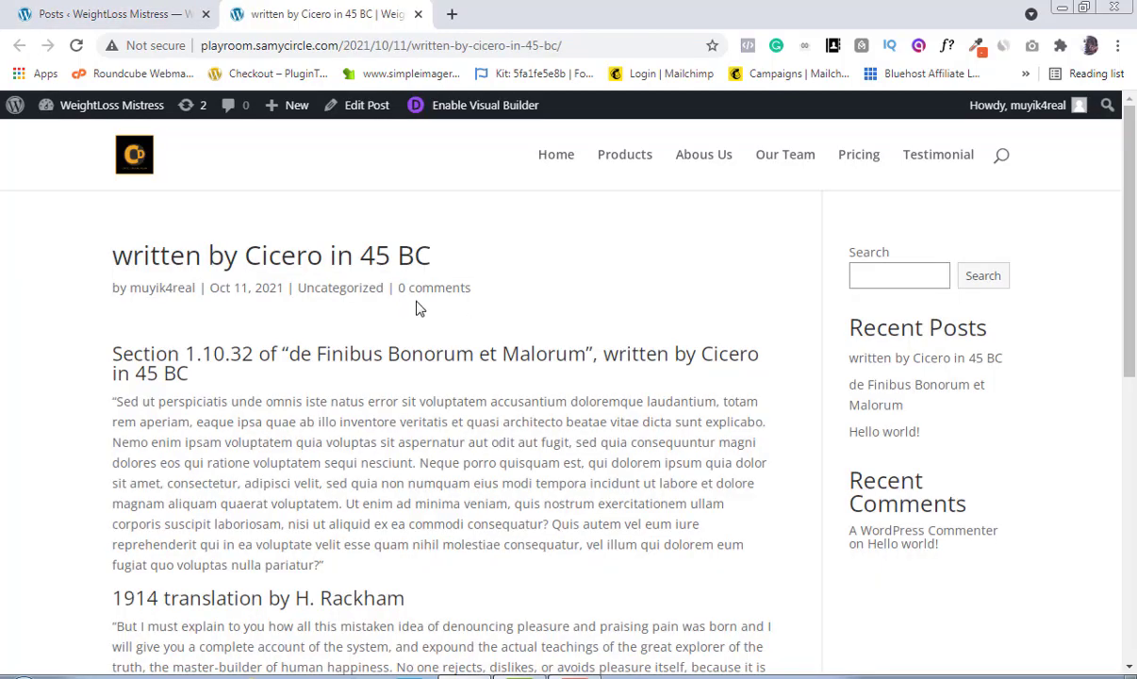
mouse_move(399, 383)
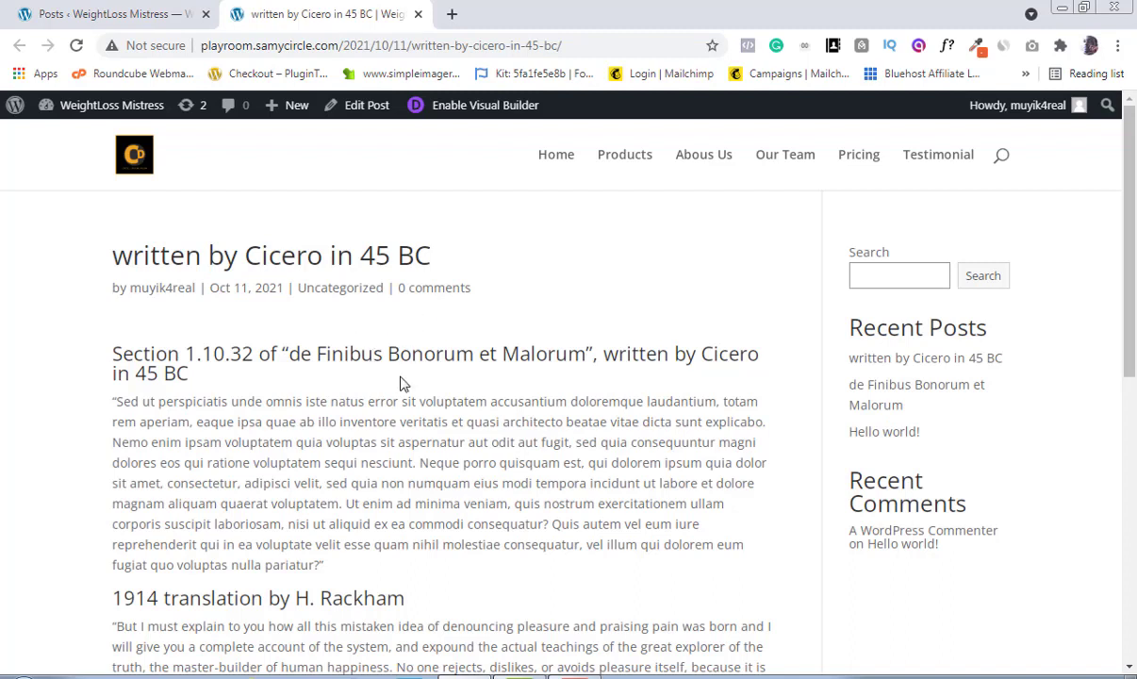
mouse_move(303, 396)
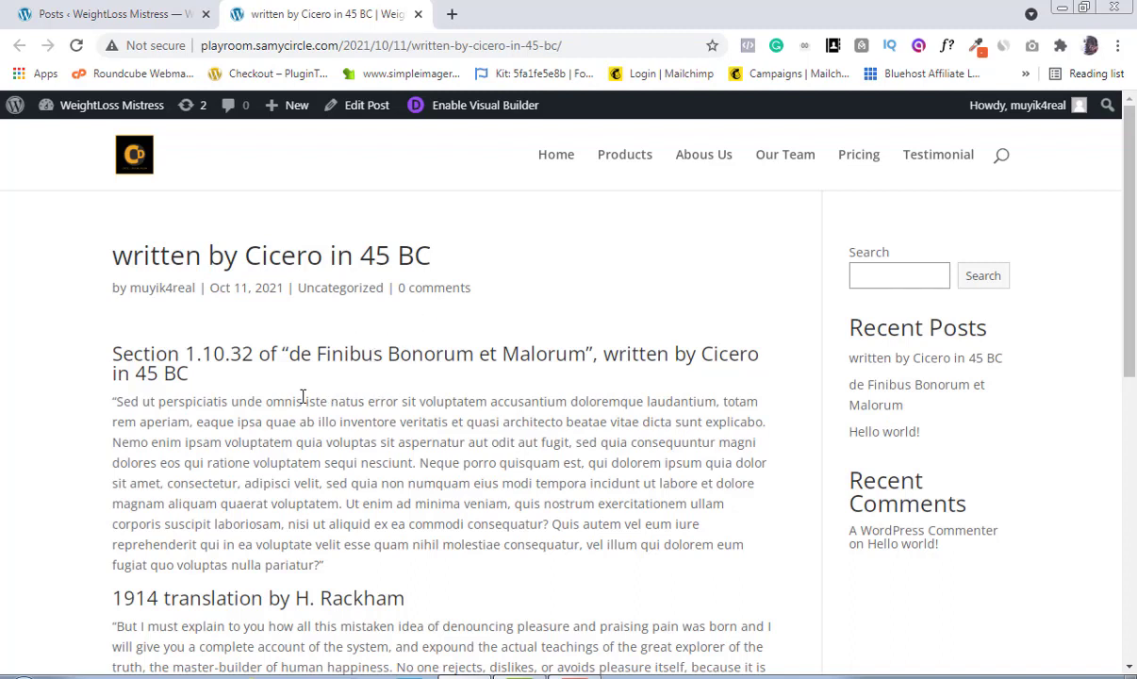
mouse_move(215, 395)
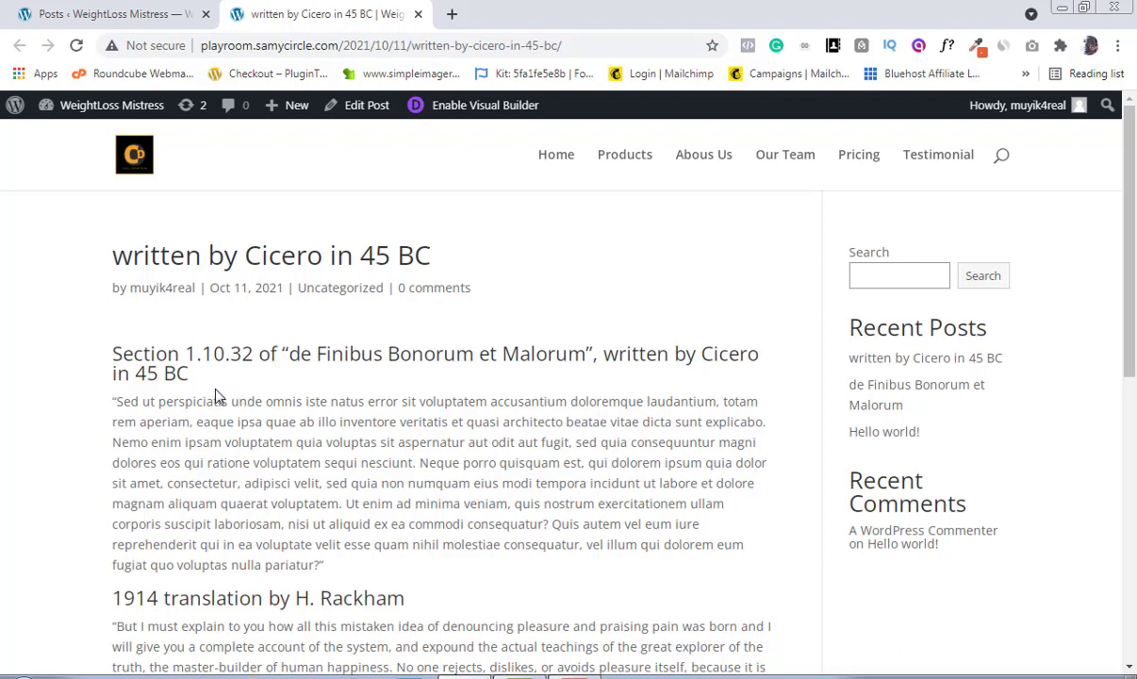
mouse_move(250, 329)
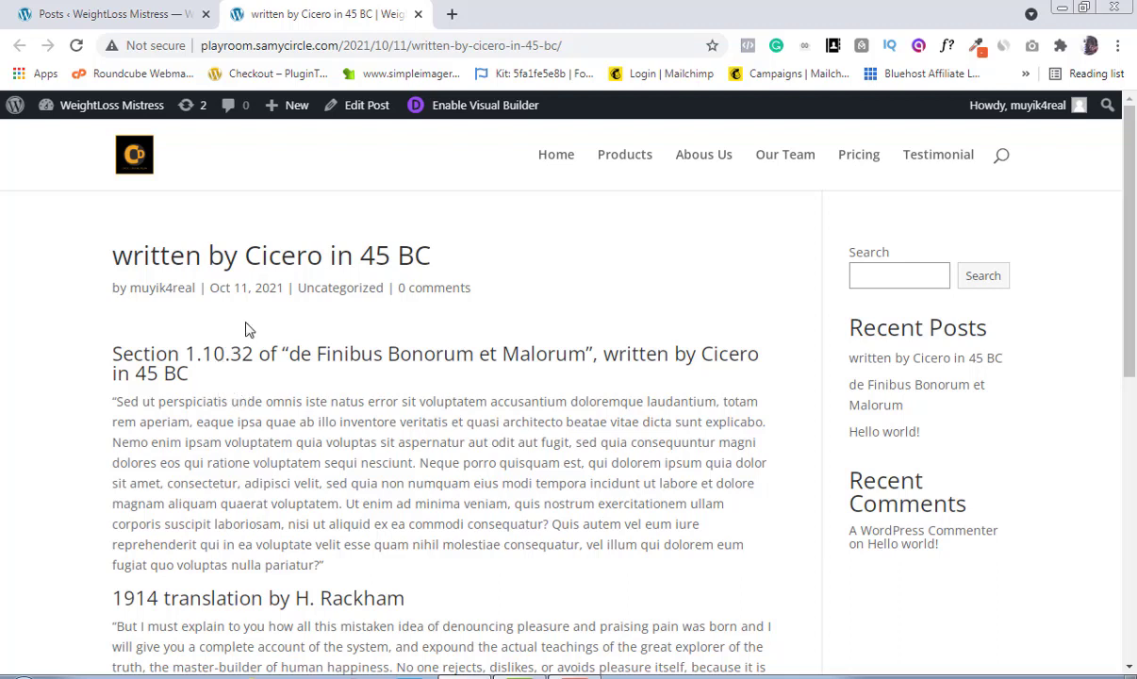
mouse_move(212, 288)
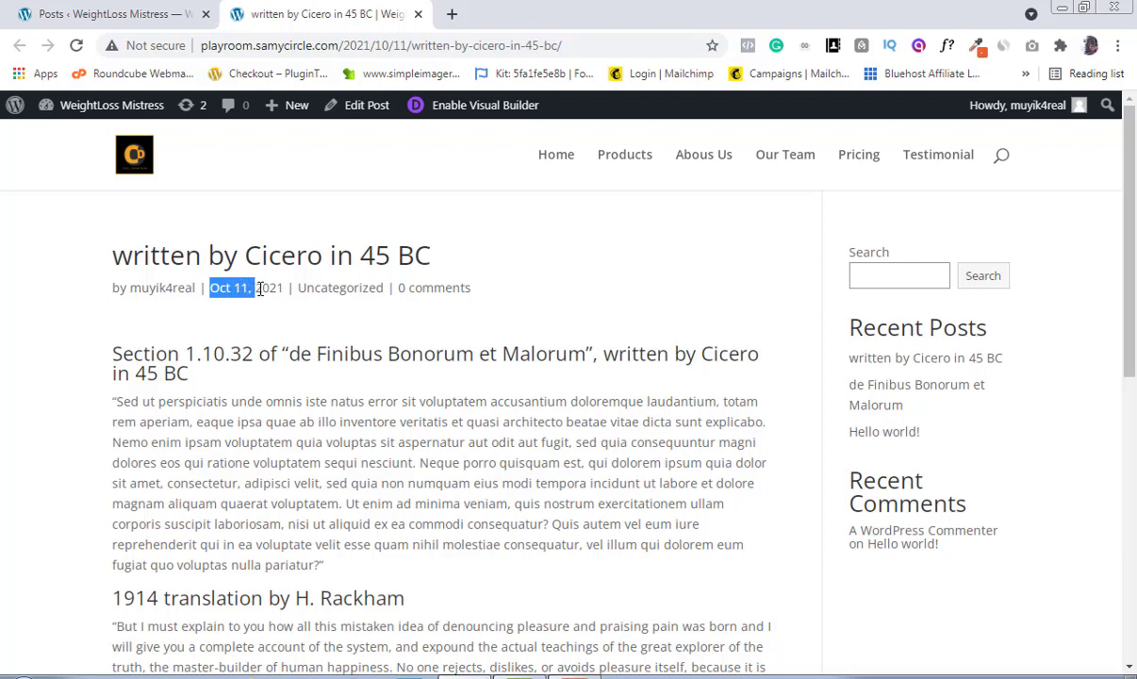
left_click_drag(212, 288, 284, 288)
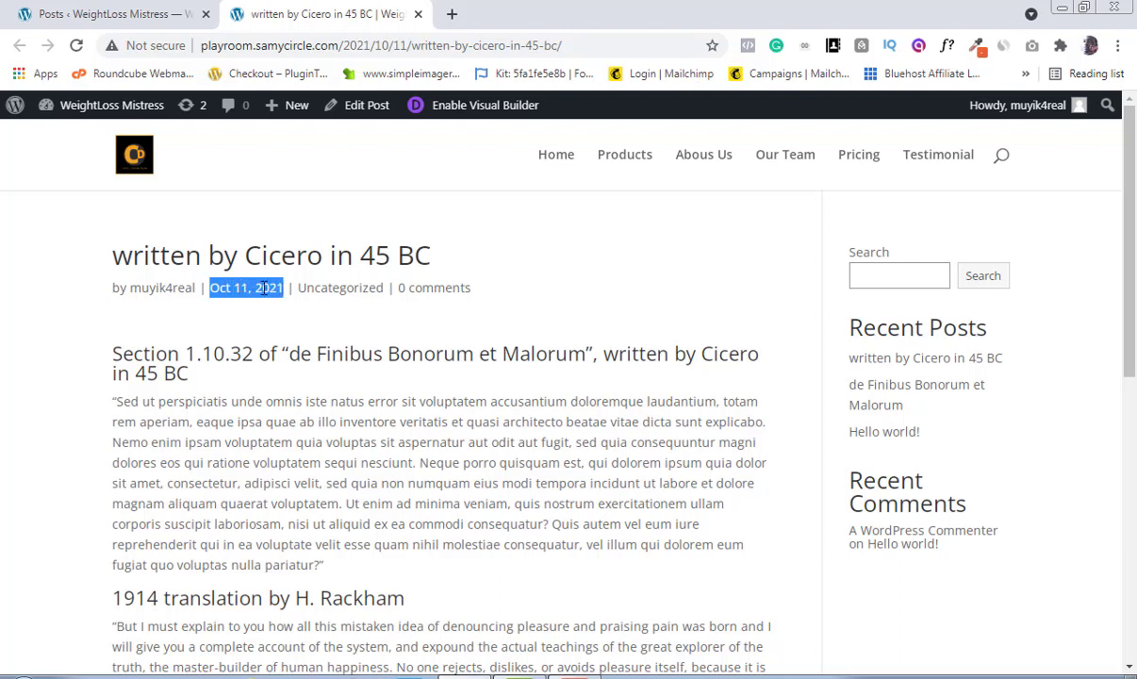
Step: Inspect the post date and select the div.et_post_meta_wrapper element with its styles
right_click(247, 288)
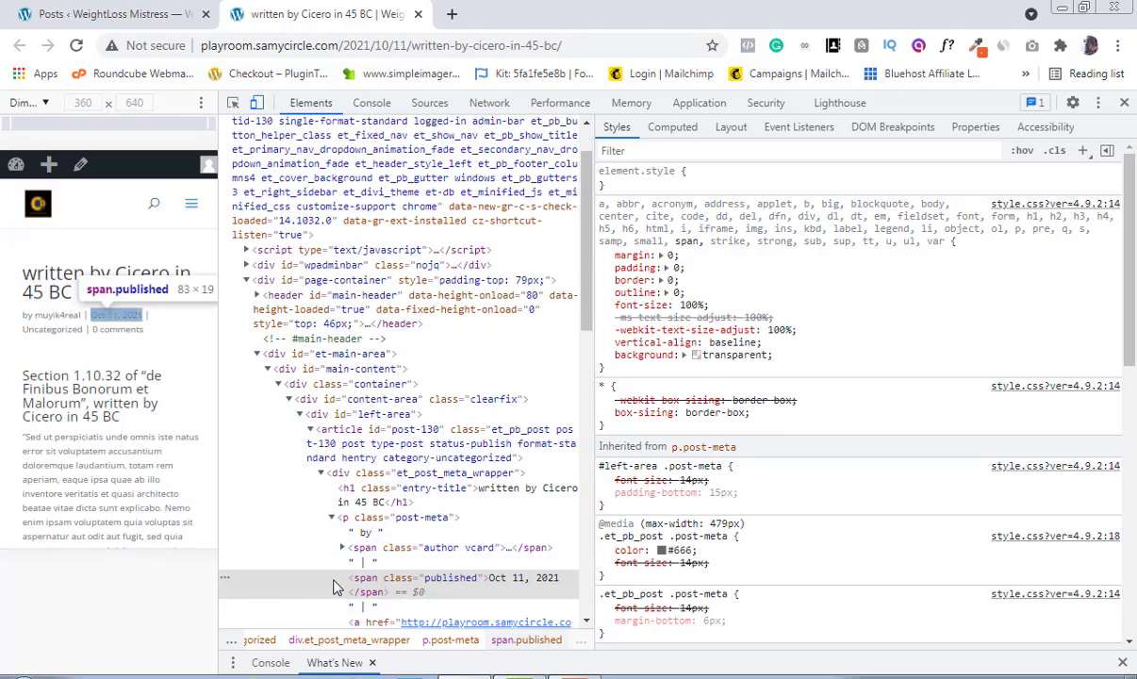
mouse_move(396, 592)
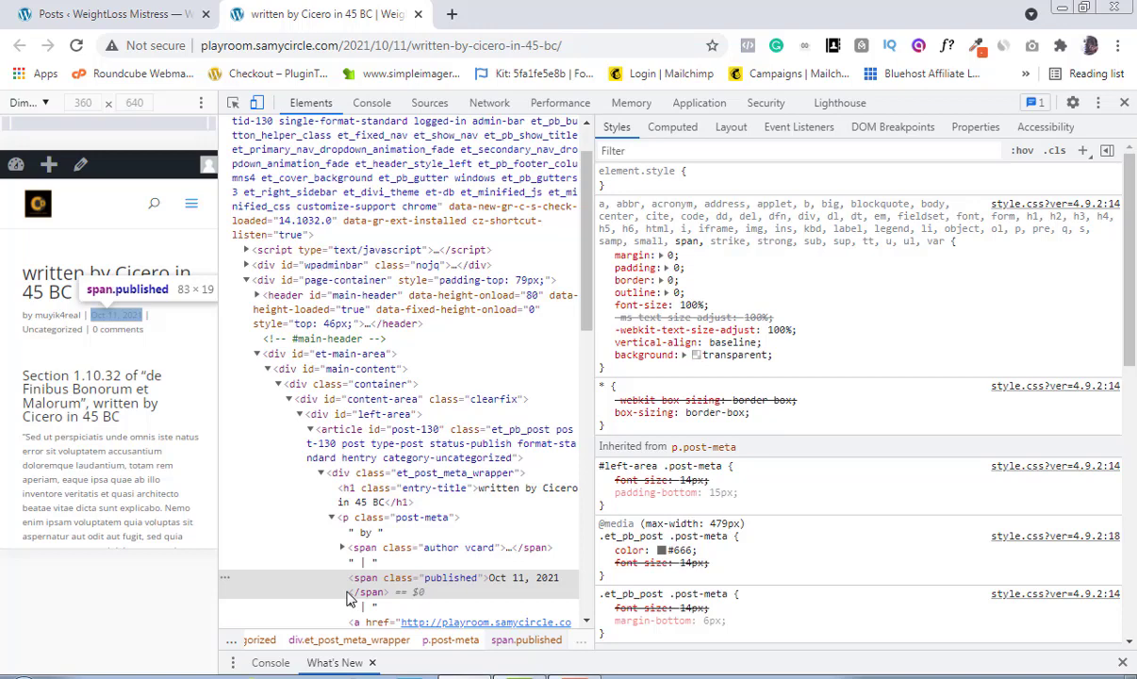
mouse_move(352, 594)
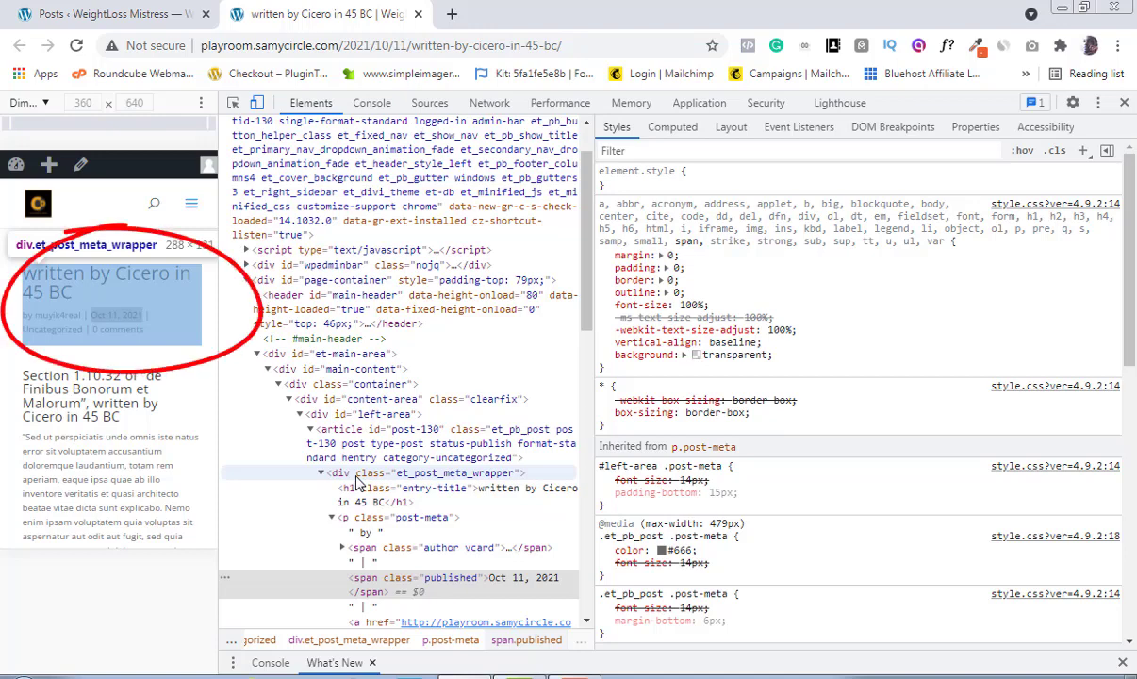
mouse_move(398, 479)
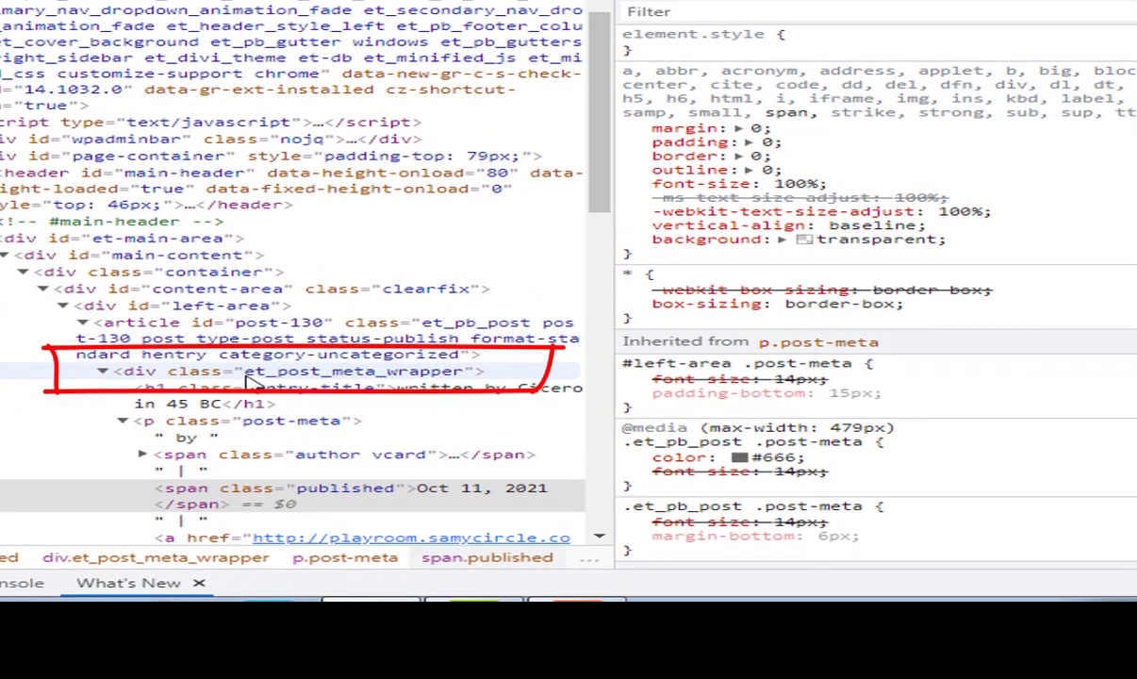
mouse_move(267, 380)
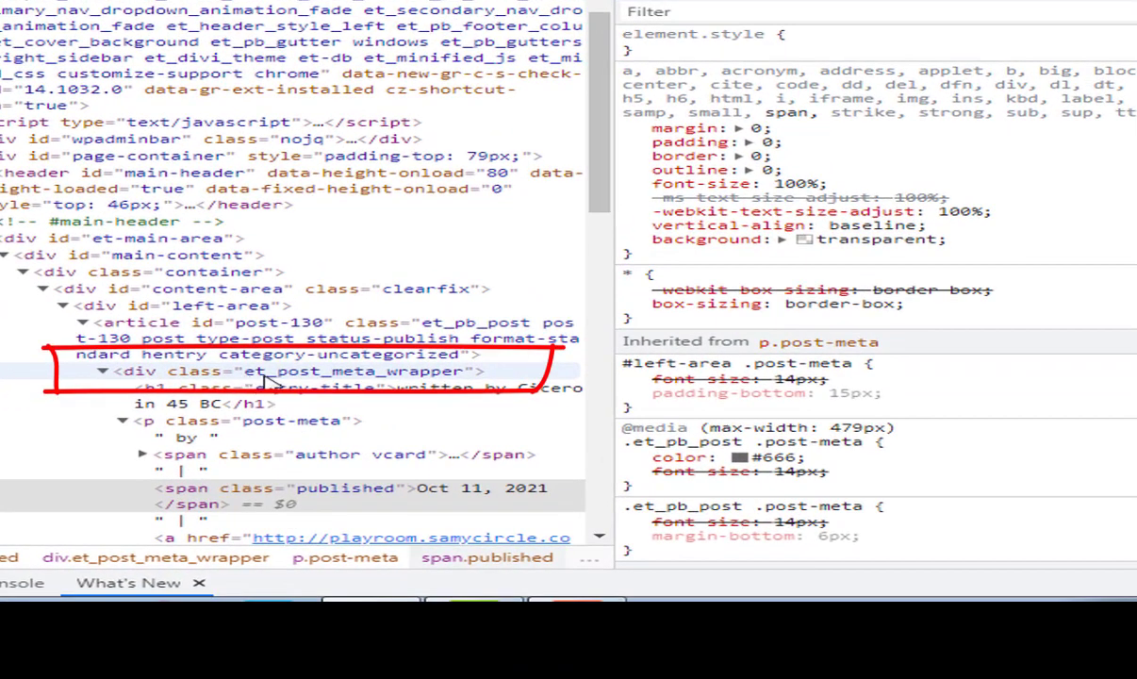
left_click(282, 370)
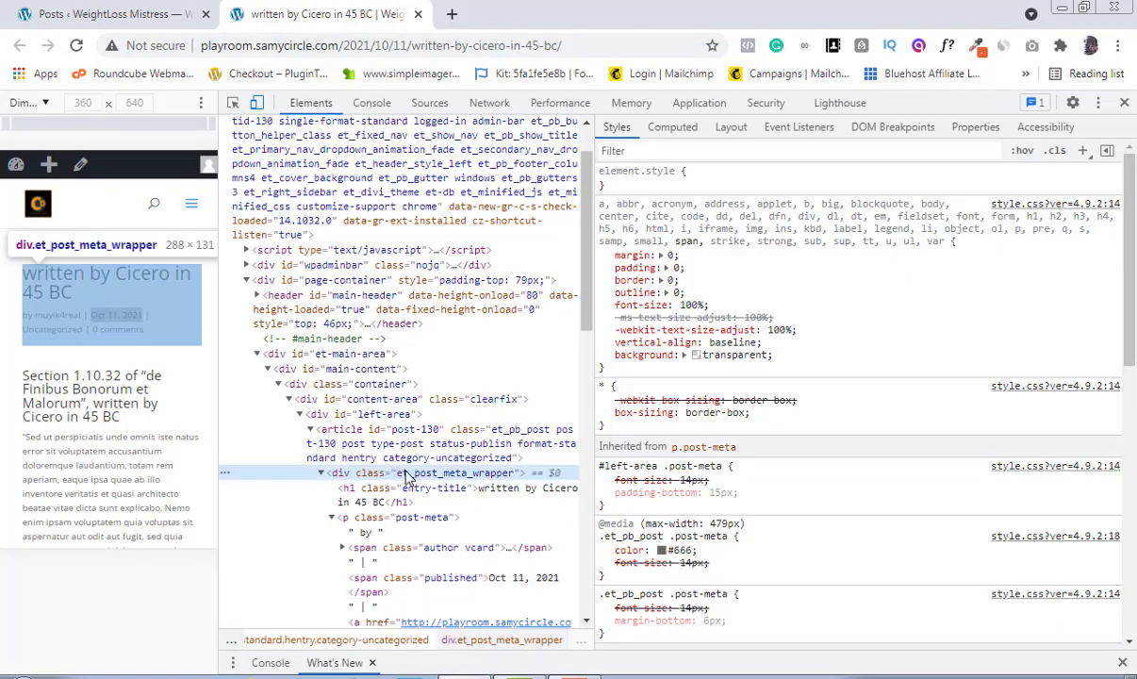
left_click(424, 473)
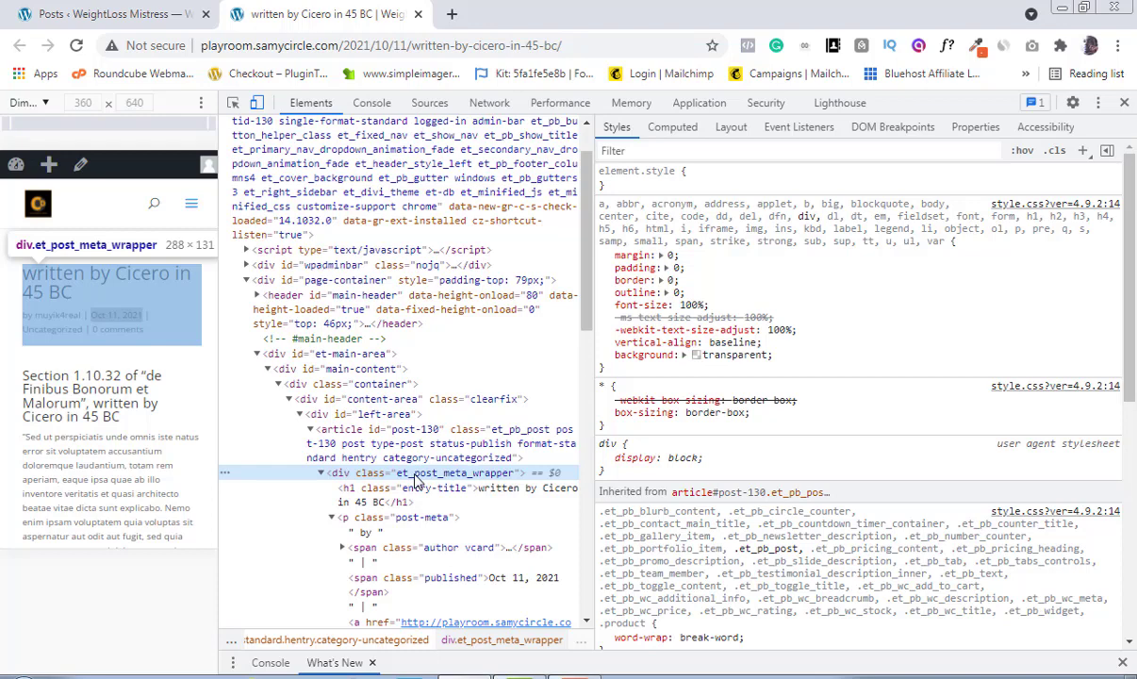
mouse_move(414, 482)
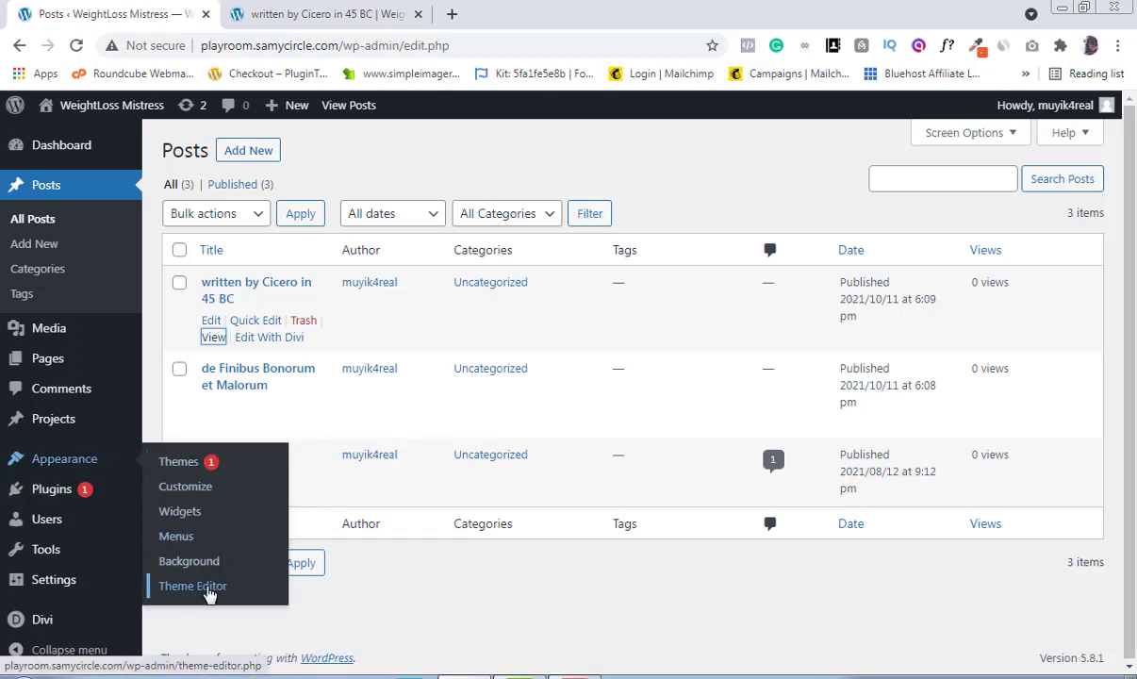
Step: Open the Theme Editor with Divi's functions.php loaded
left_click(192, 585)
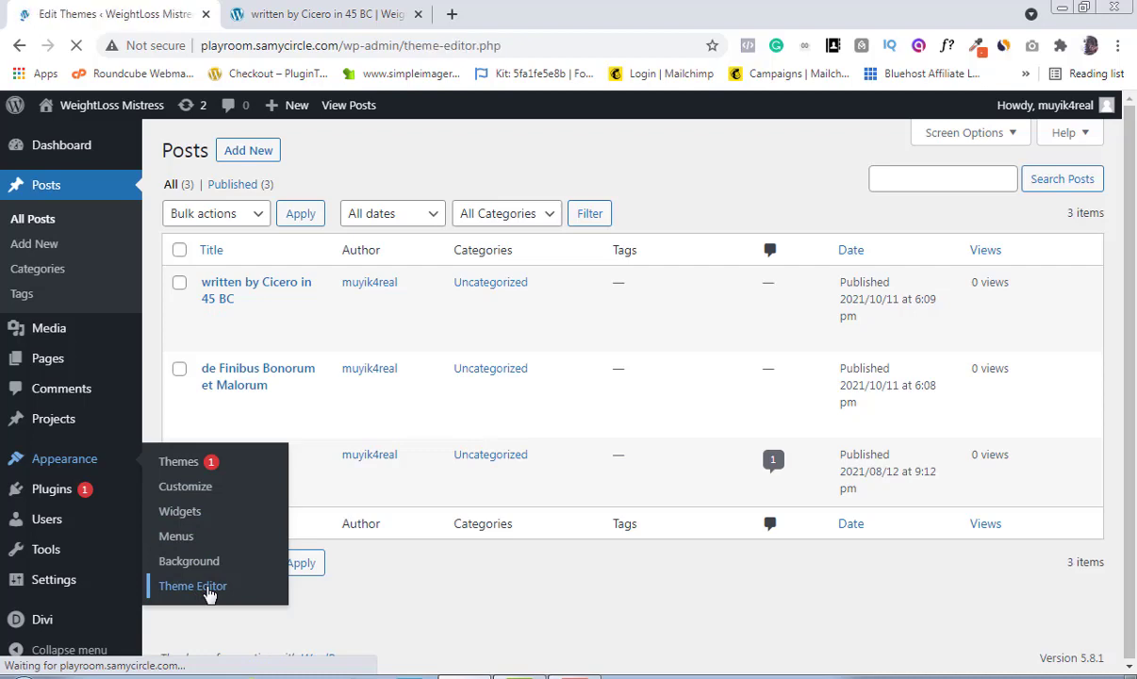
left_click(192, 585)
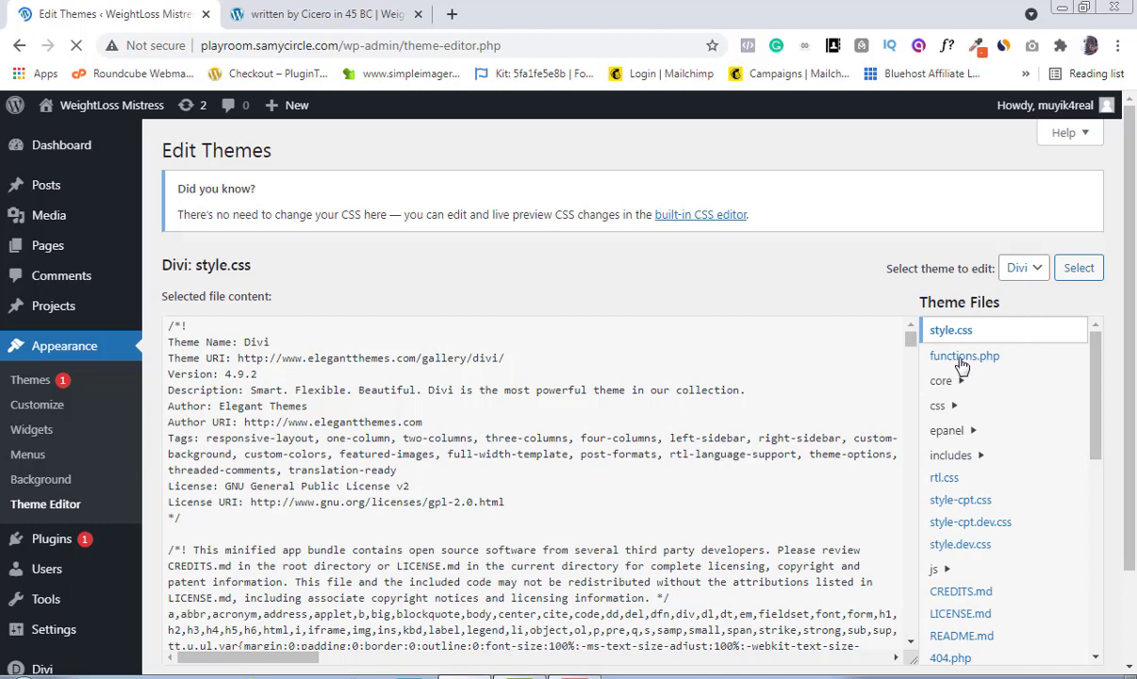
left_click(963, 356)
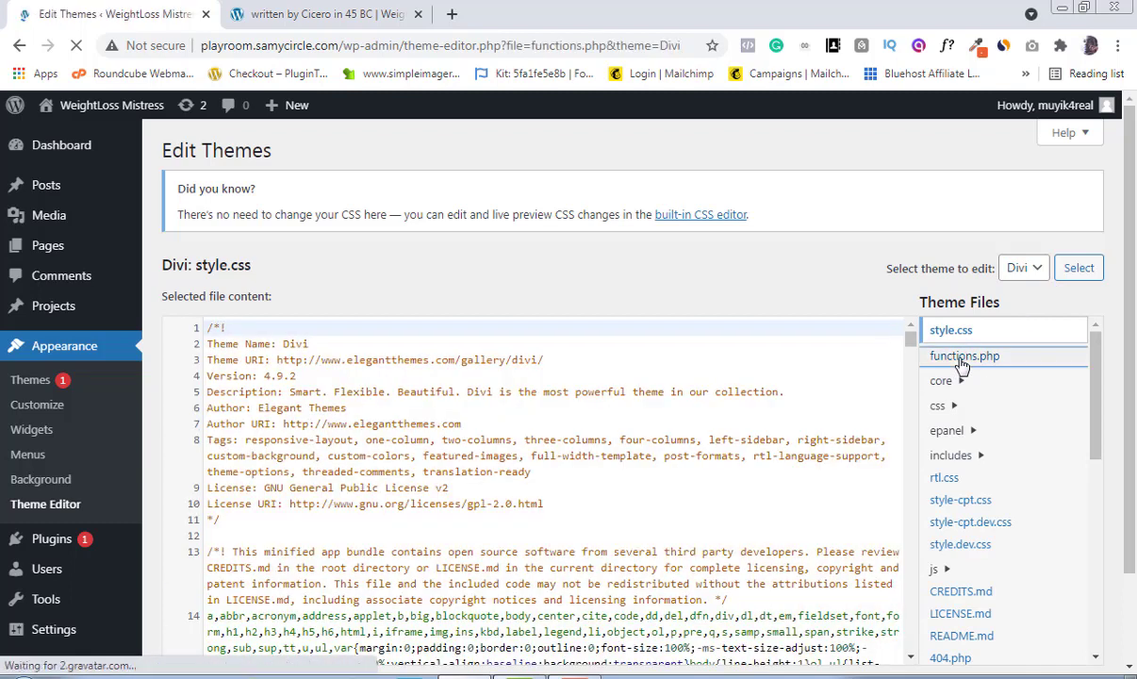
left_click(963, 356)
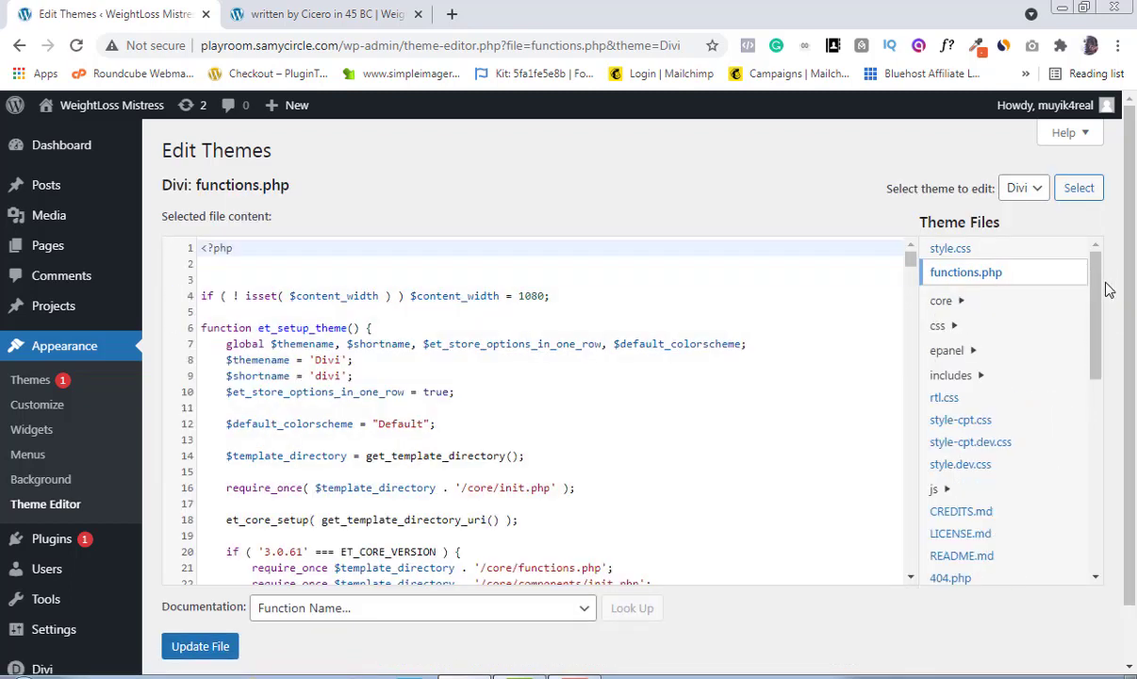
Step: Scroll the Theme Files list down to single.php
scroll("down", 3)
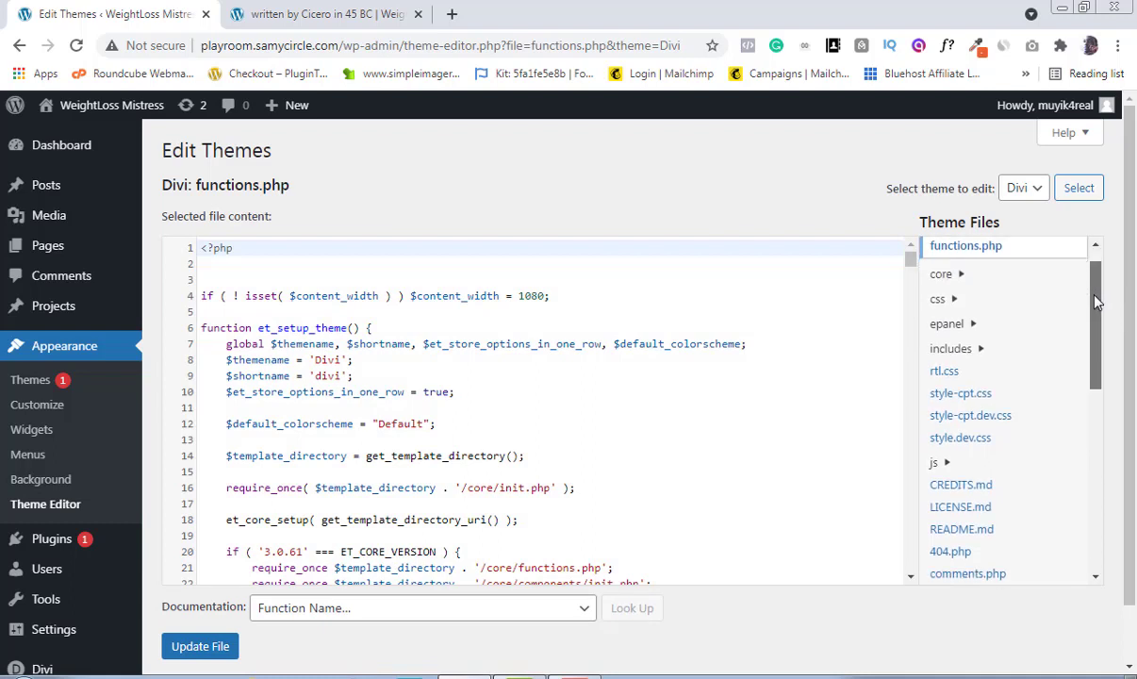
scroll("down", 3)
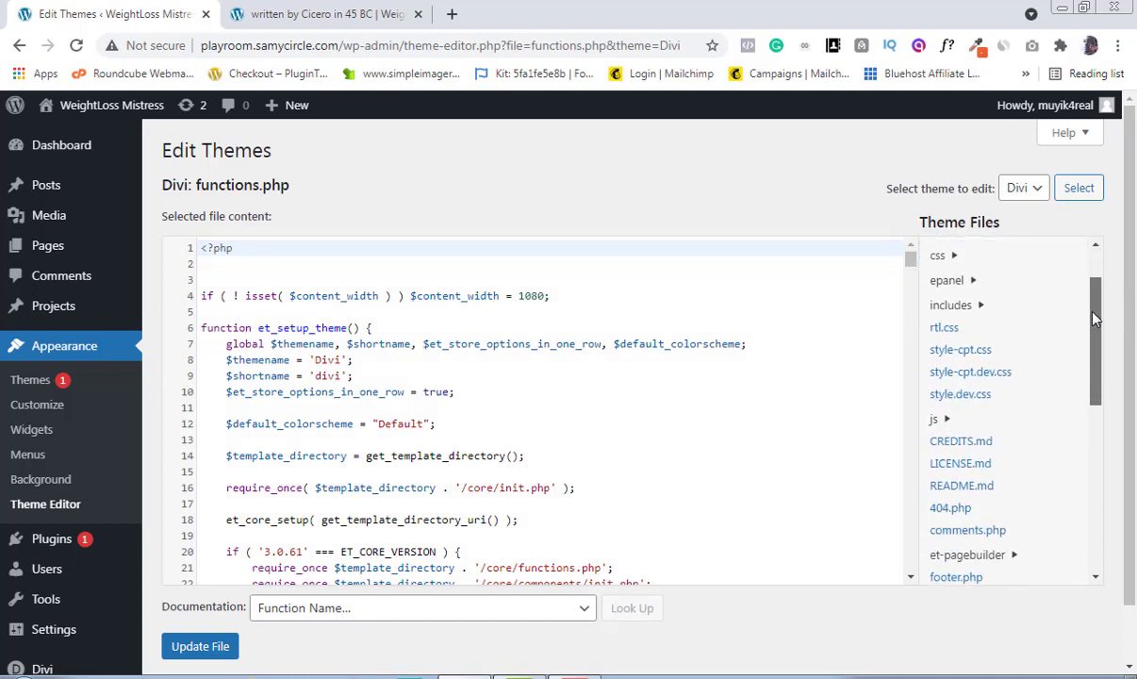
scroll("down", 3)
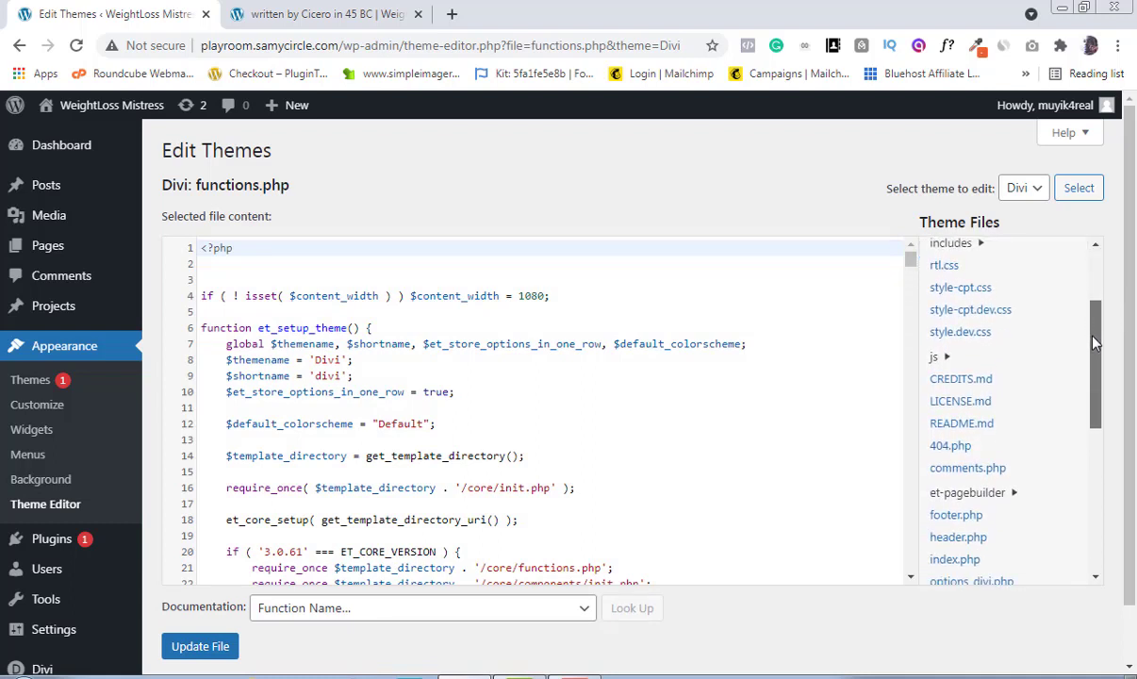
scroll("down", 3)
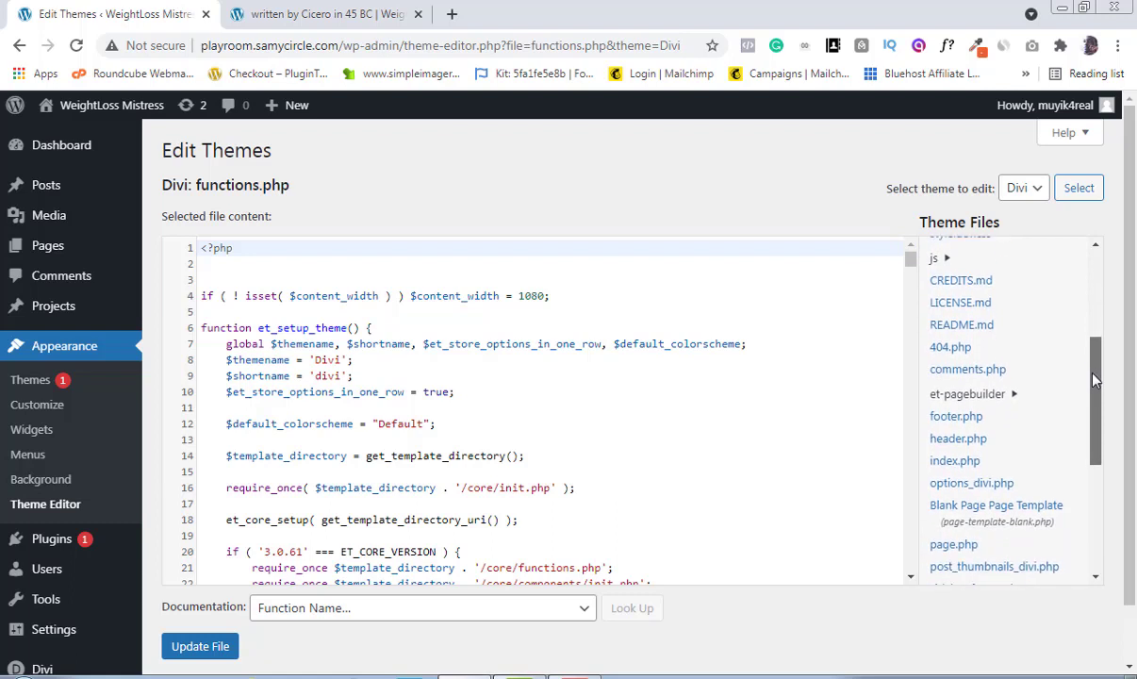
scroll("down", 3)
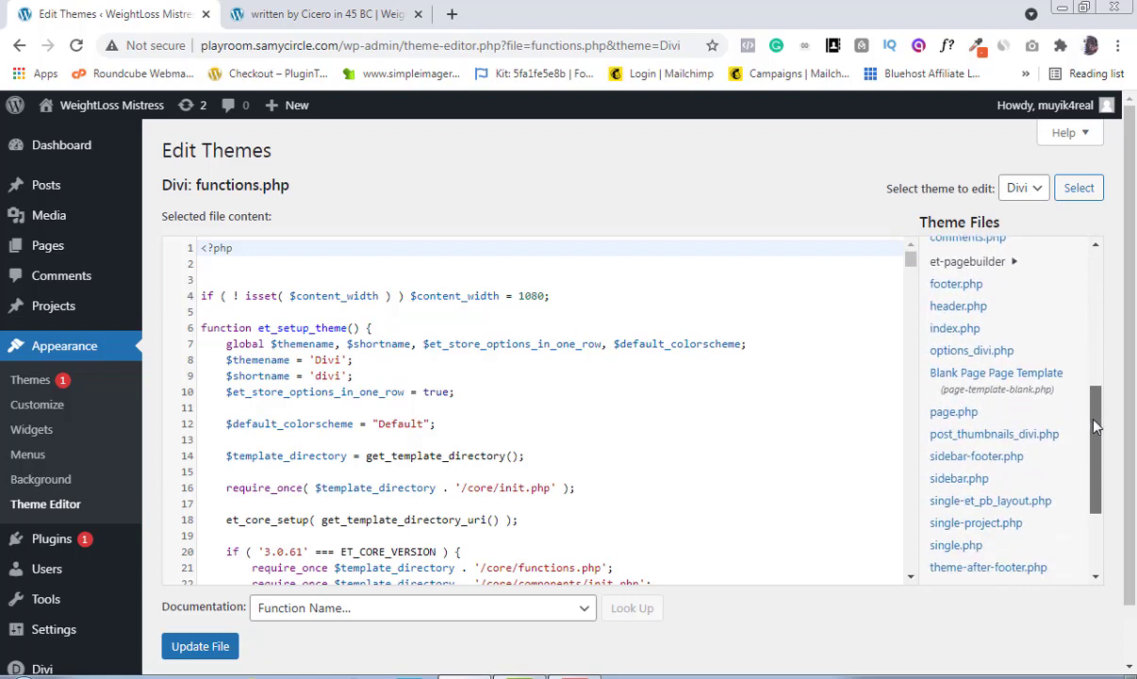
scroll("down", 3)
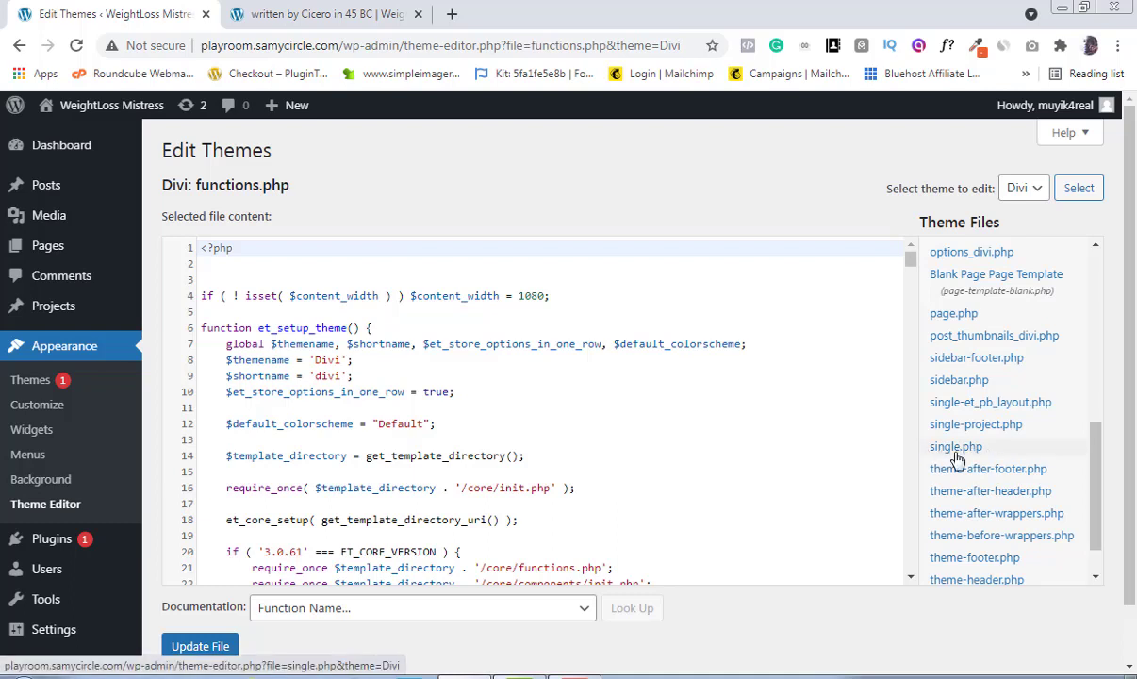
mouse_move(960, 457)
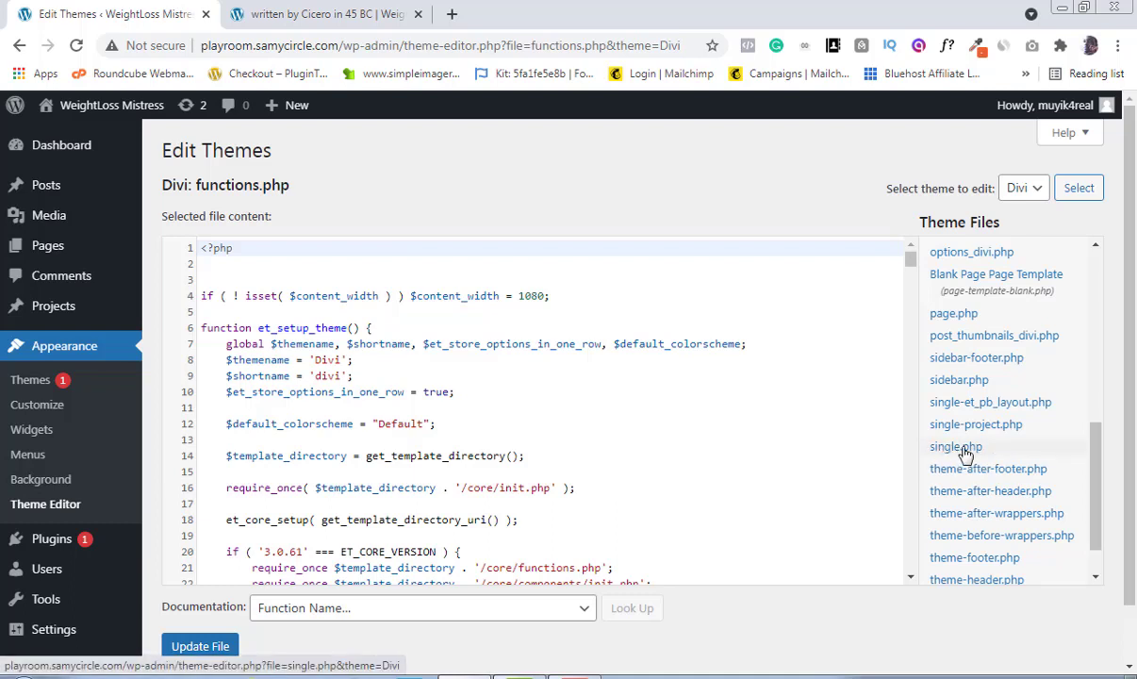
Step: Open single.php, find the et_post_meta_wrapper markup and start a line below the h1
left_click(955, 446)
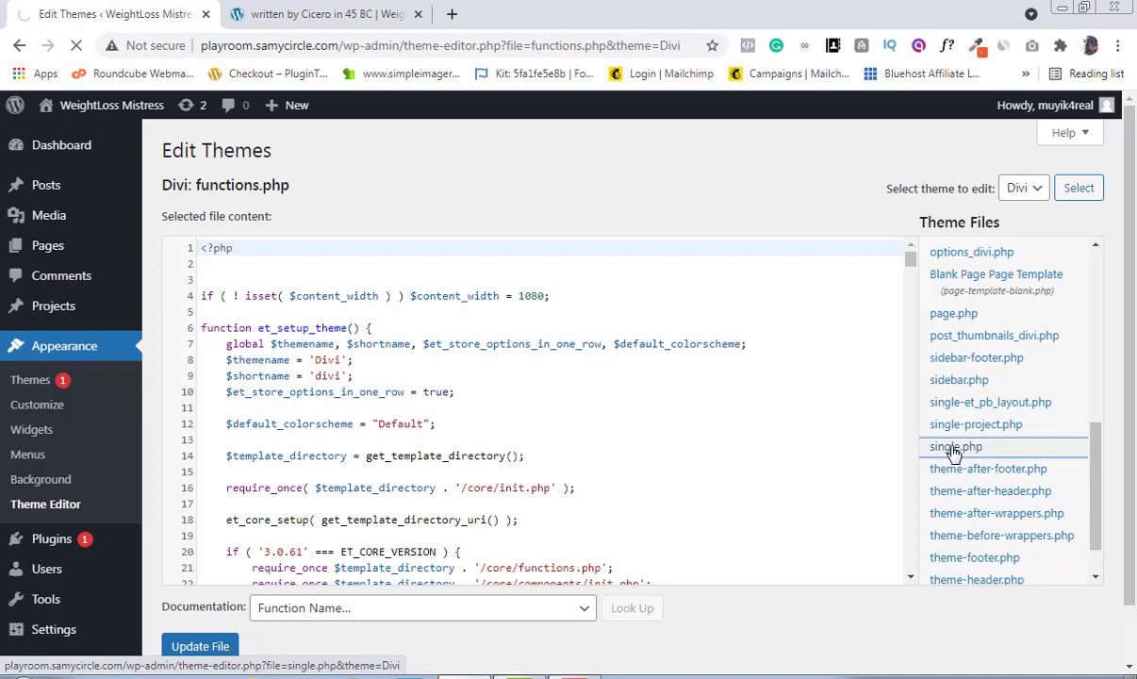
left_click(954, 446)
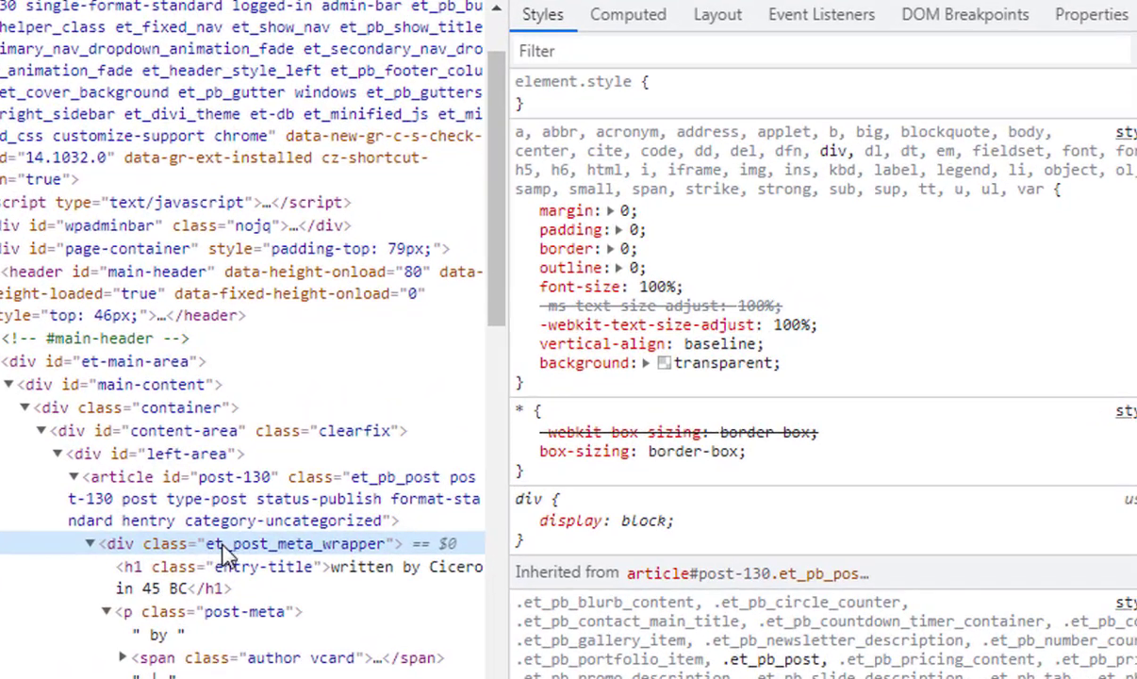
mouse_move(165, 302)
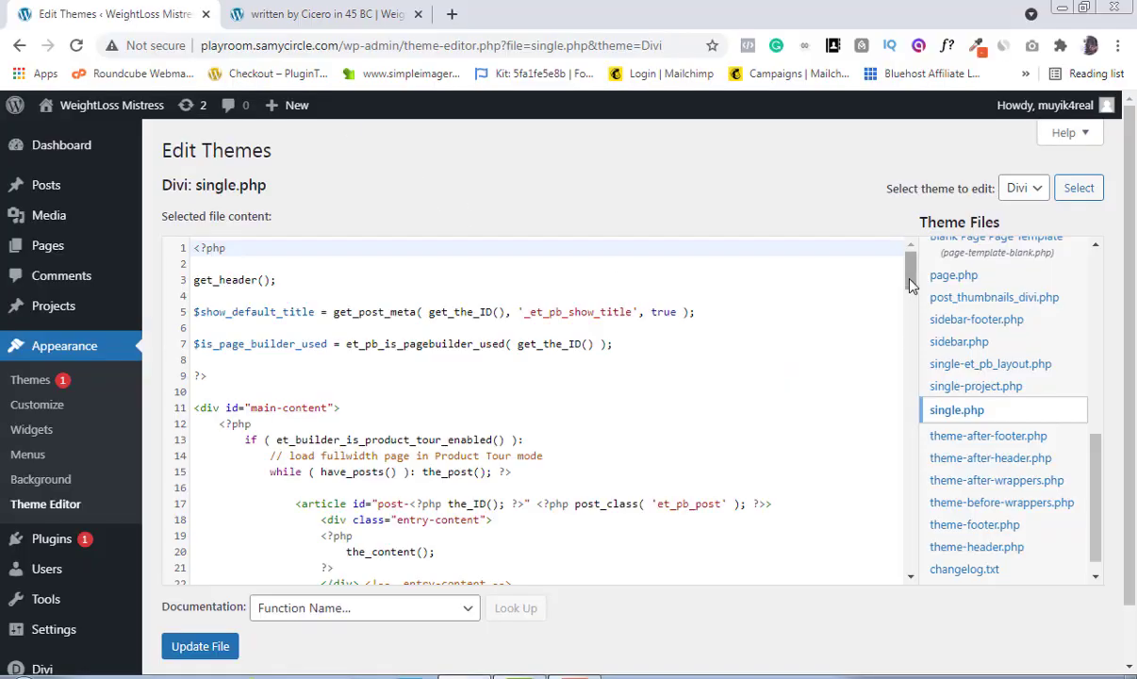
scroll("down", 3)
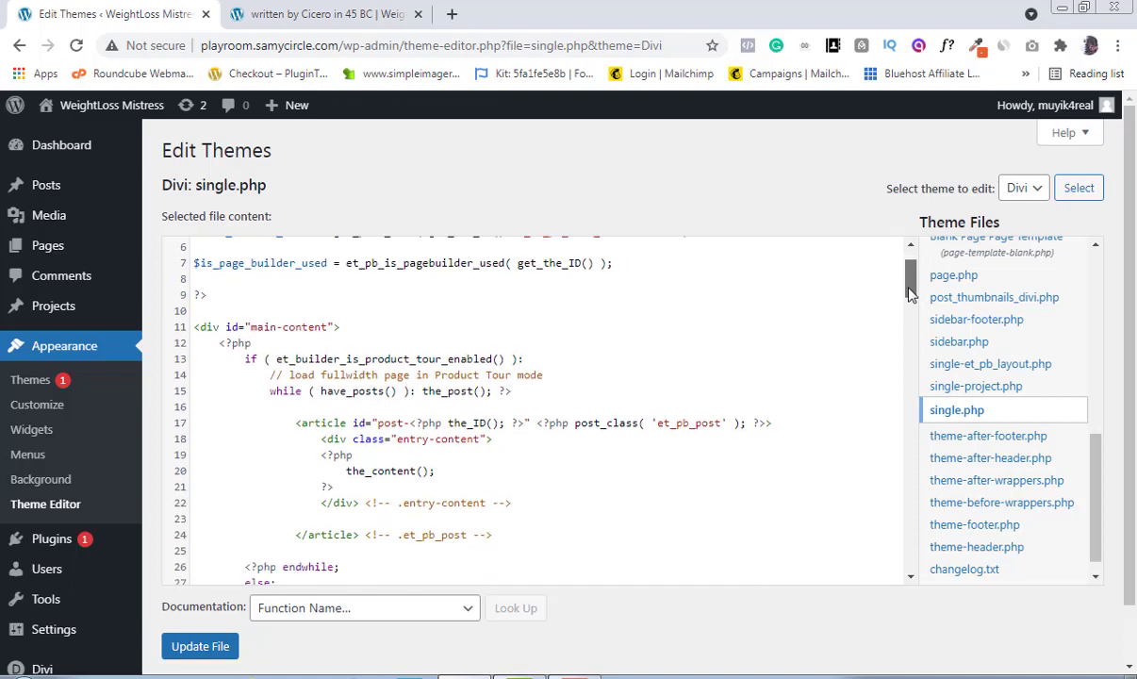
scroll("down", 3)
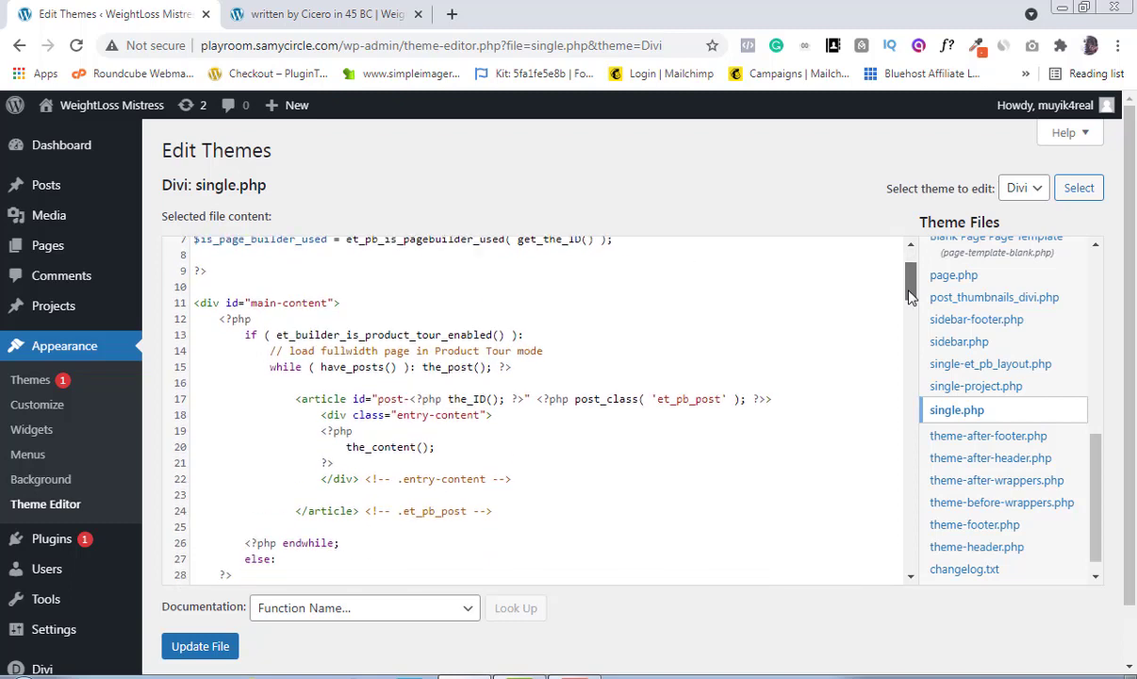
scroll("down", 3)
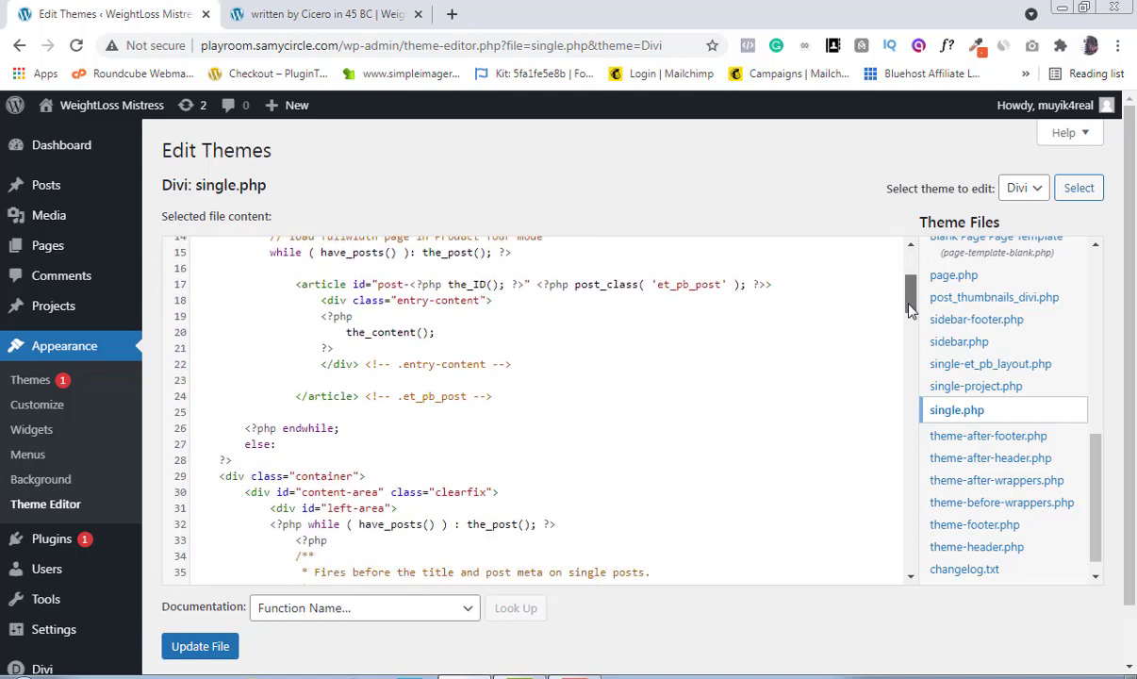
scroll("down", 3)
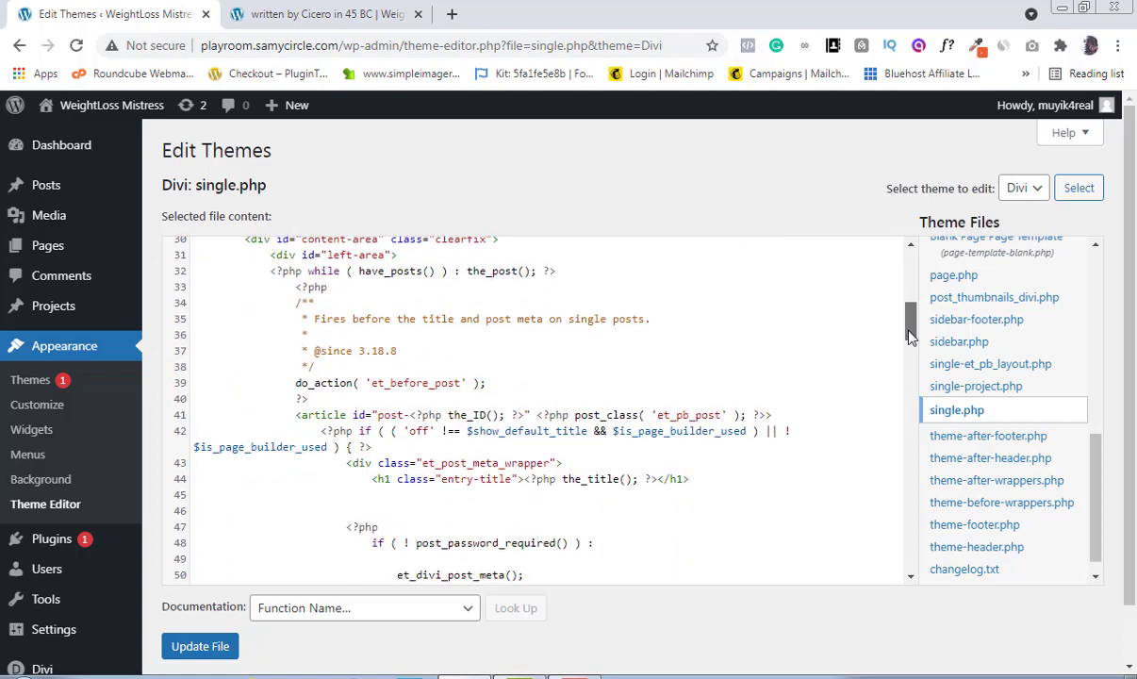
scroll("down", 3)
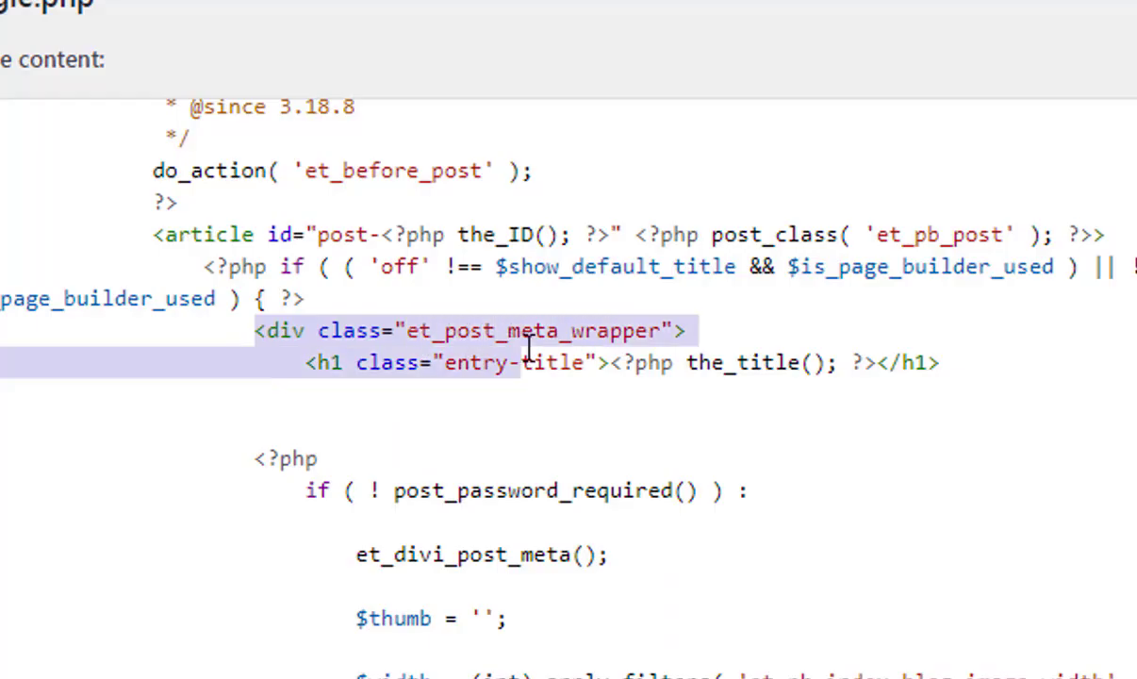
left_click(575, 234)
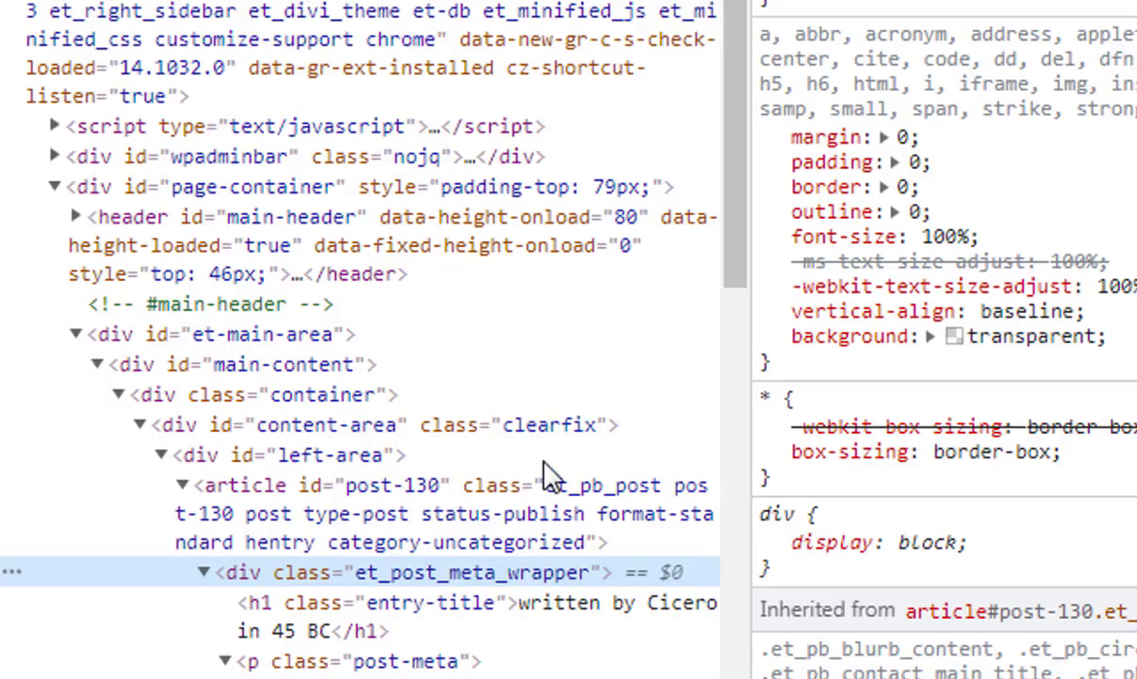
mouse_move(575, 603)
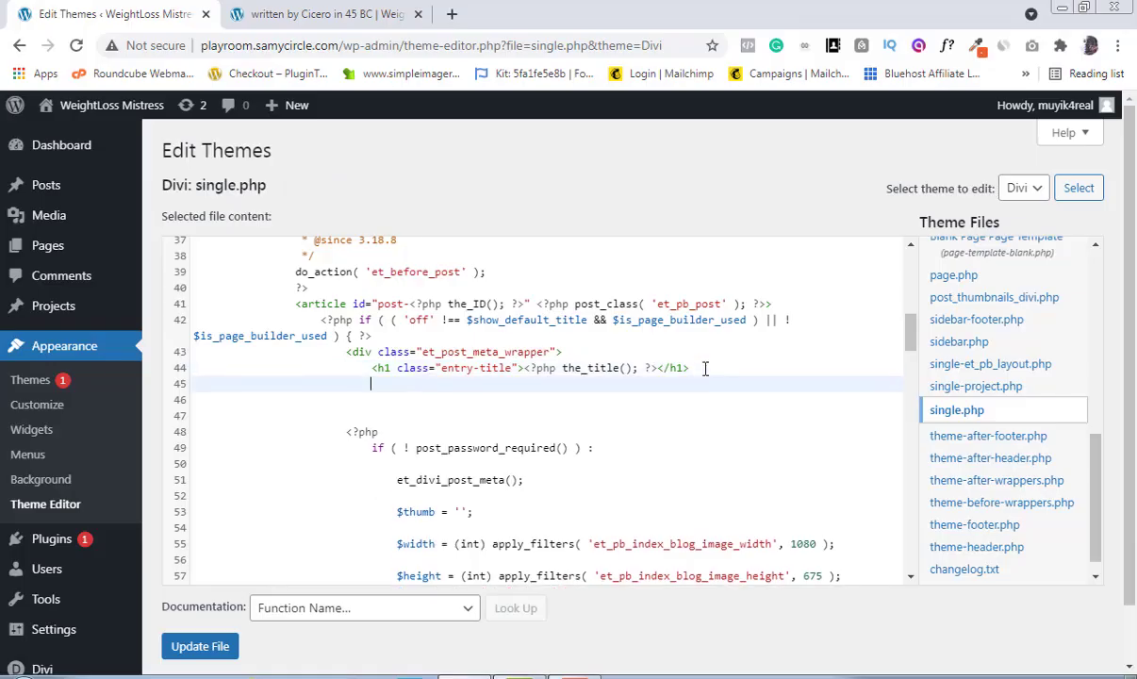
mouse_move(698, 368)
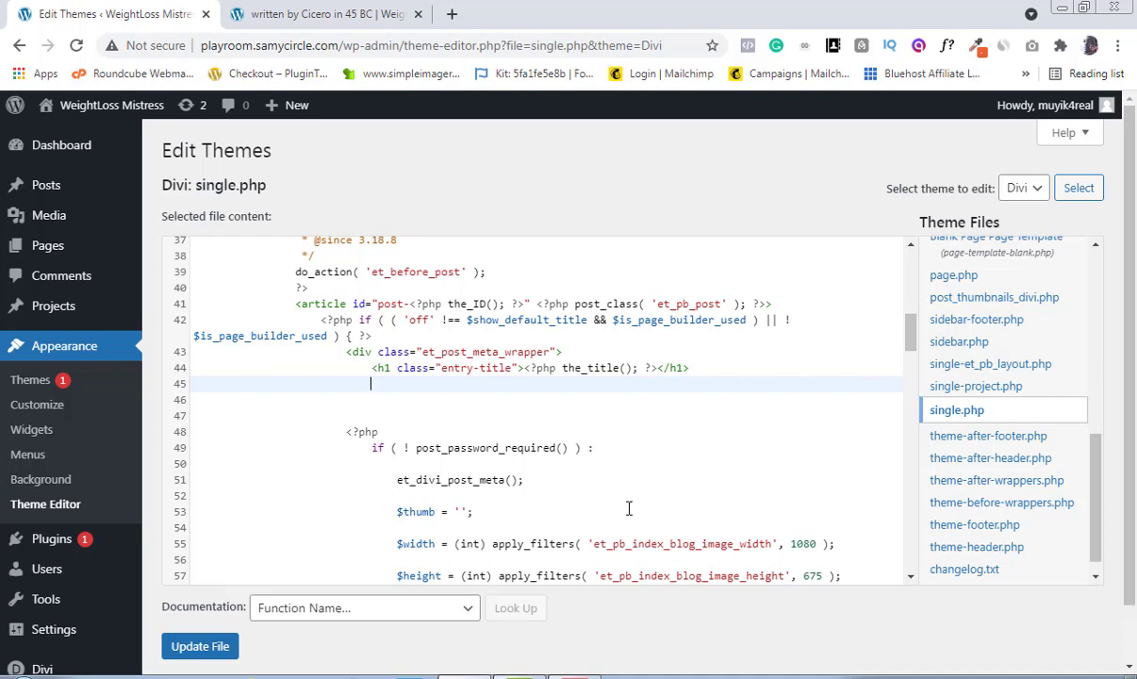
mouse_move(594, 558)
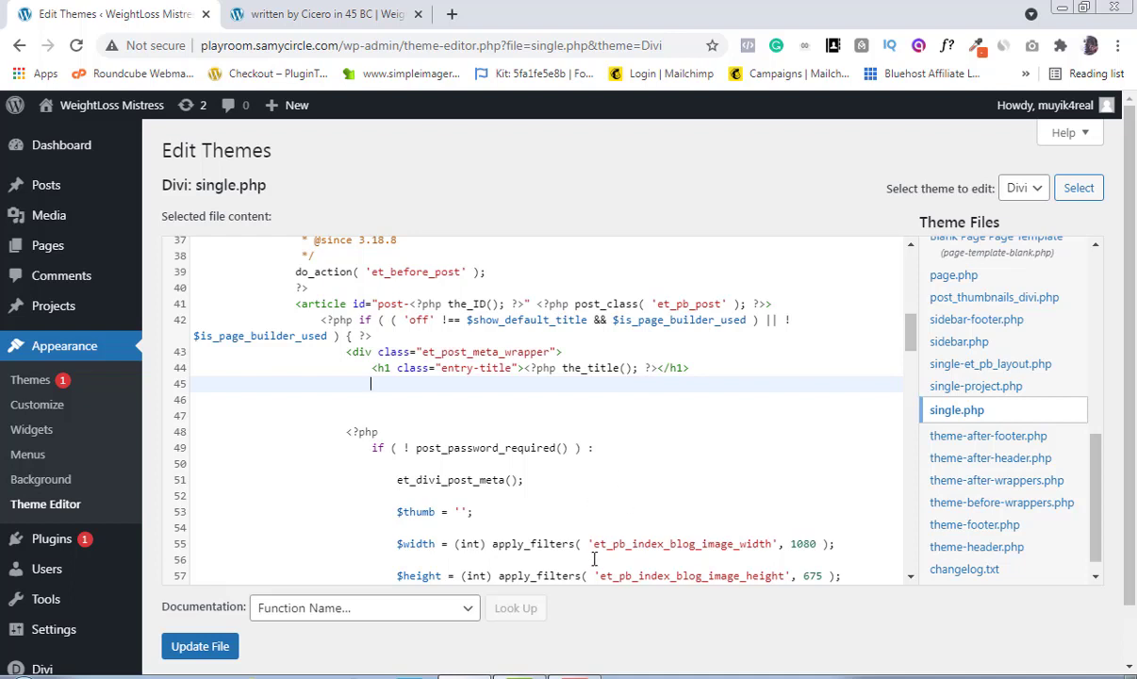
Step: Insert the the_views() PHP snippet below the title, update single.php, and return to the post tab
type("<?php if(function_exists('the_views')) { the_views(); } ?>")
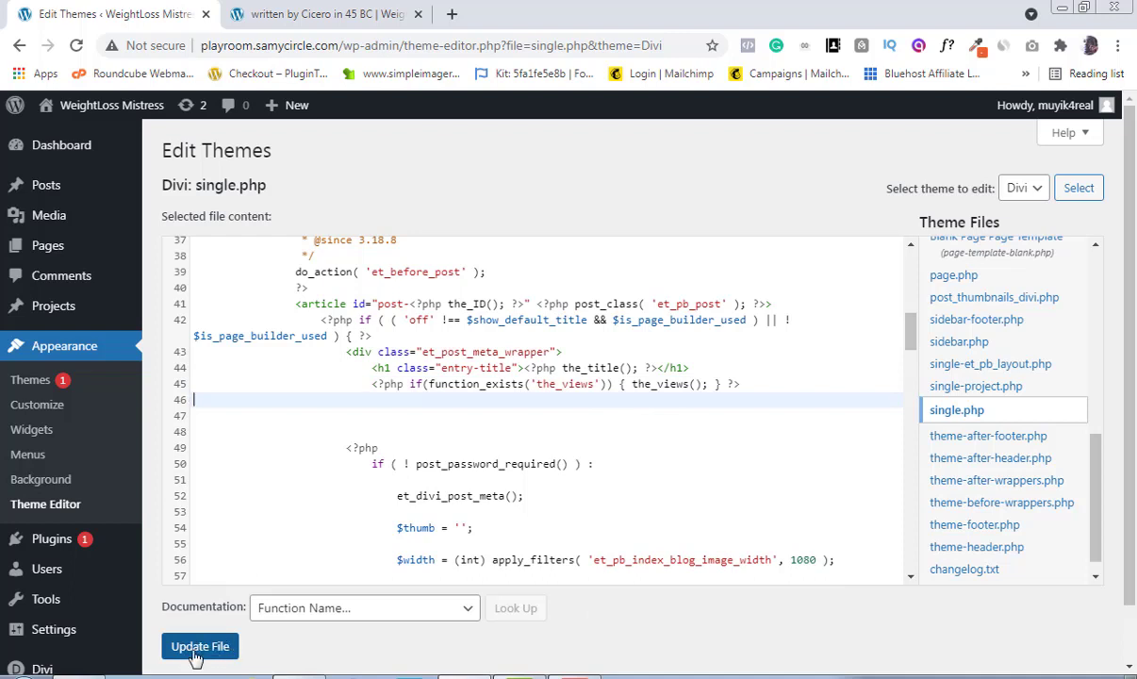
left_click(199, 646)
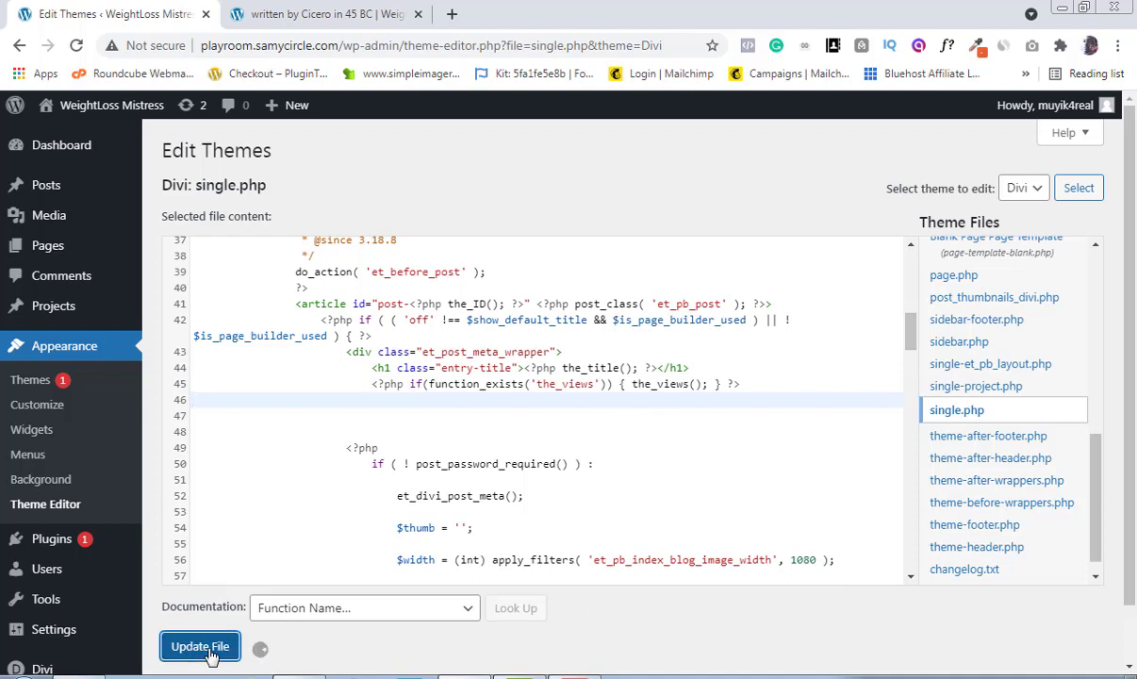
left_click(200, 646)
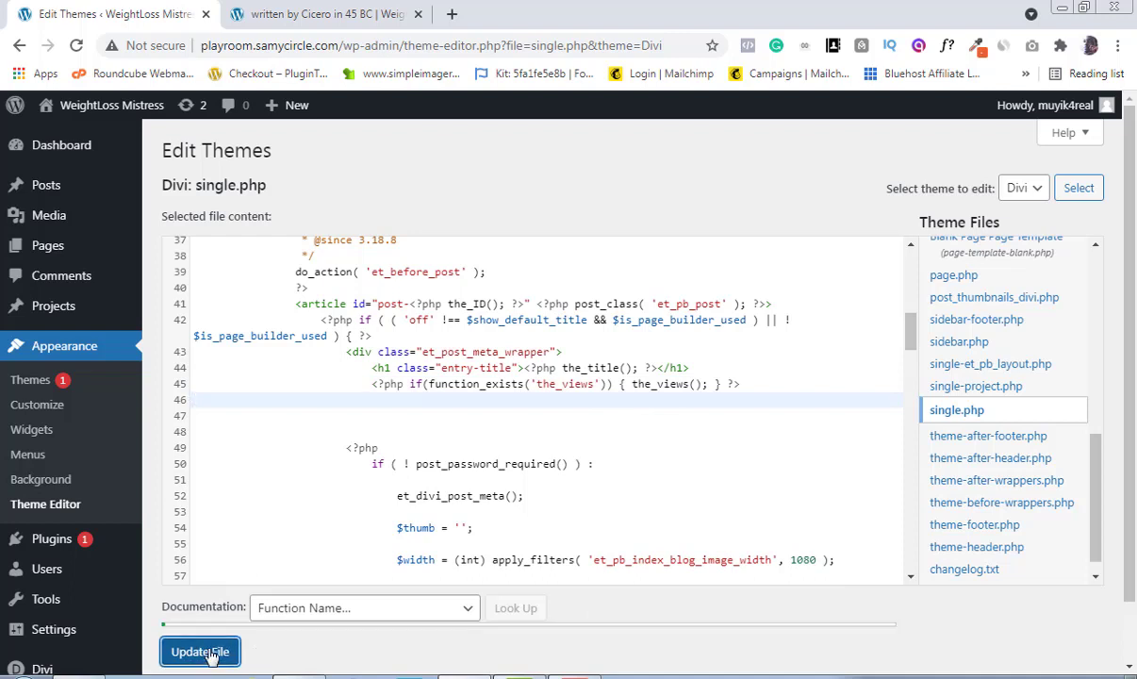
left_click(199, 652)
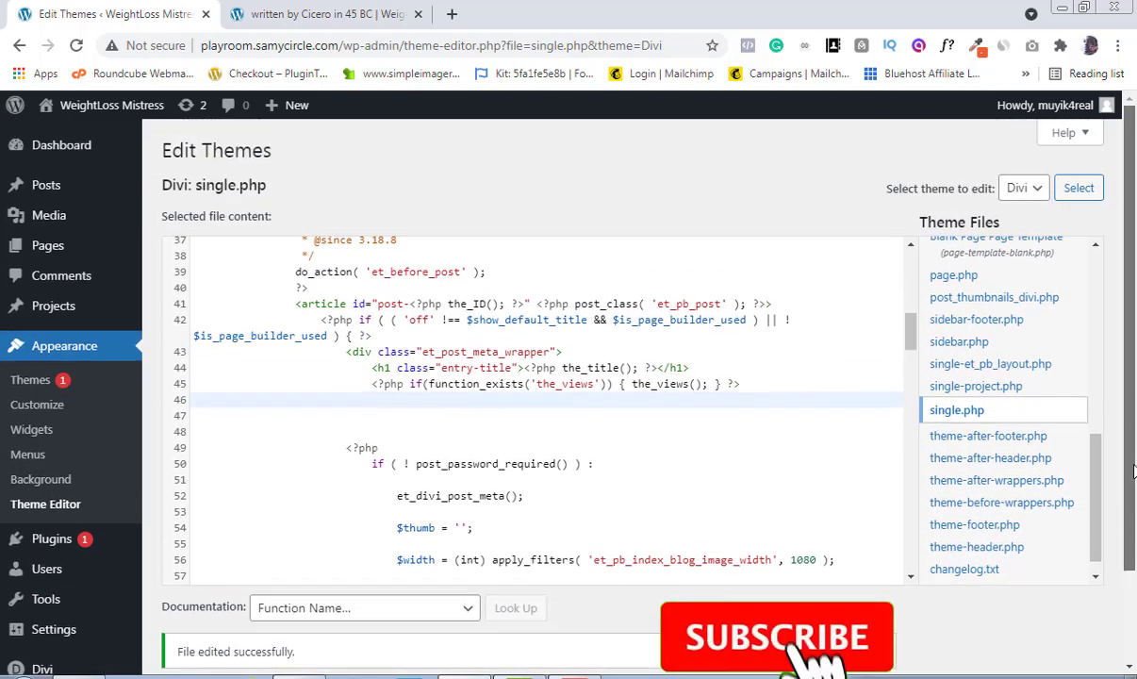
left_click(326, 14)
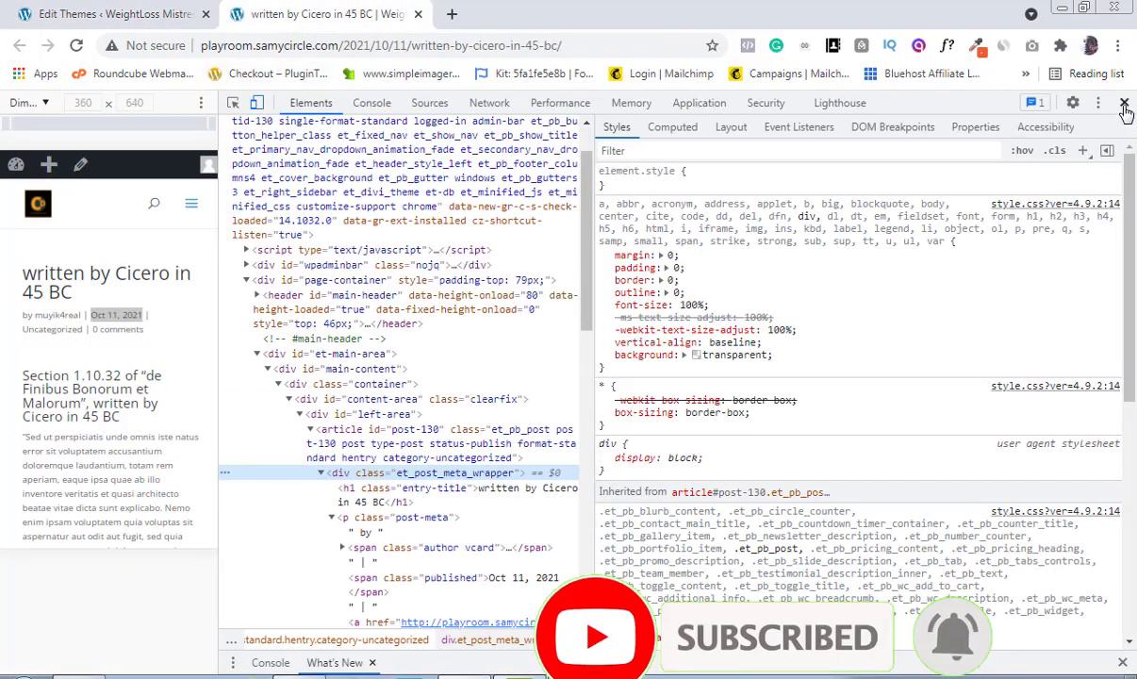
Step: Close DevTools and reload the post to show '2 views'
left_click(1123, 101)
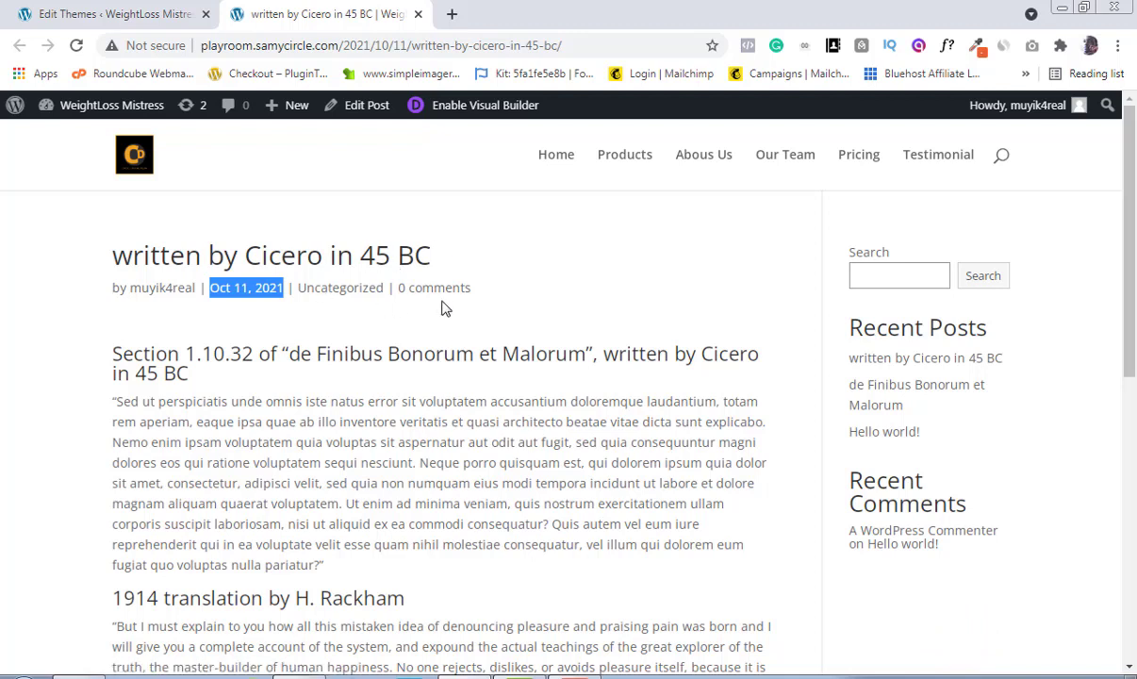
mouse_move(141, 250)
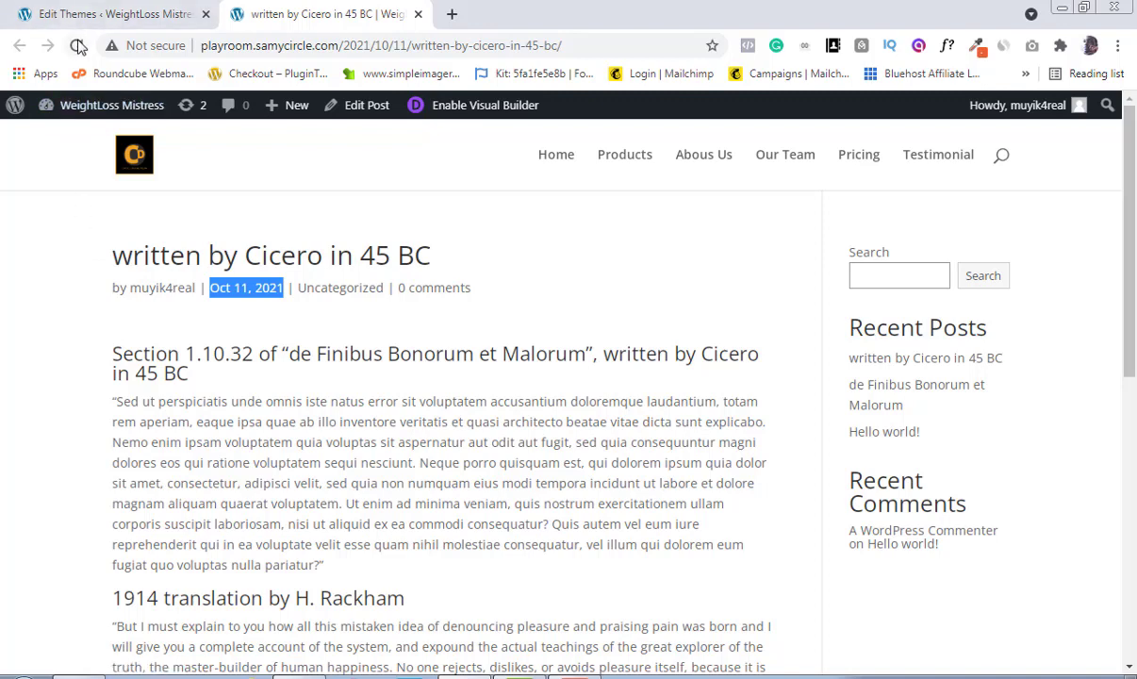
left_click(79, 45)
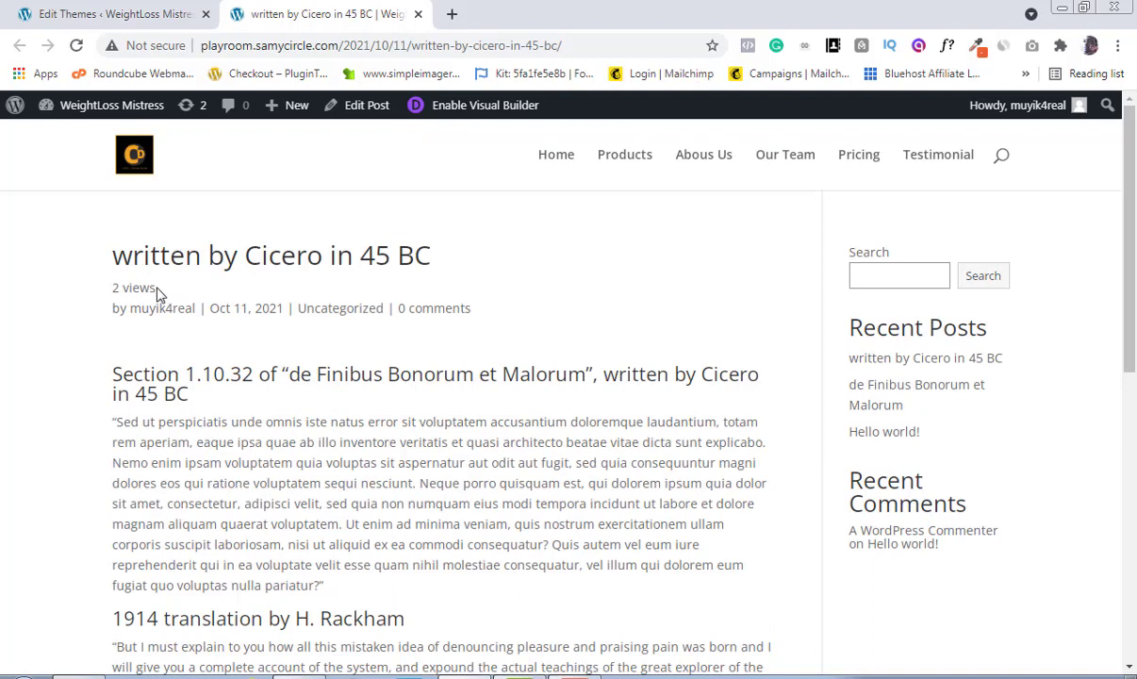
mouse_move(159, 300)
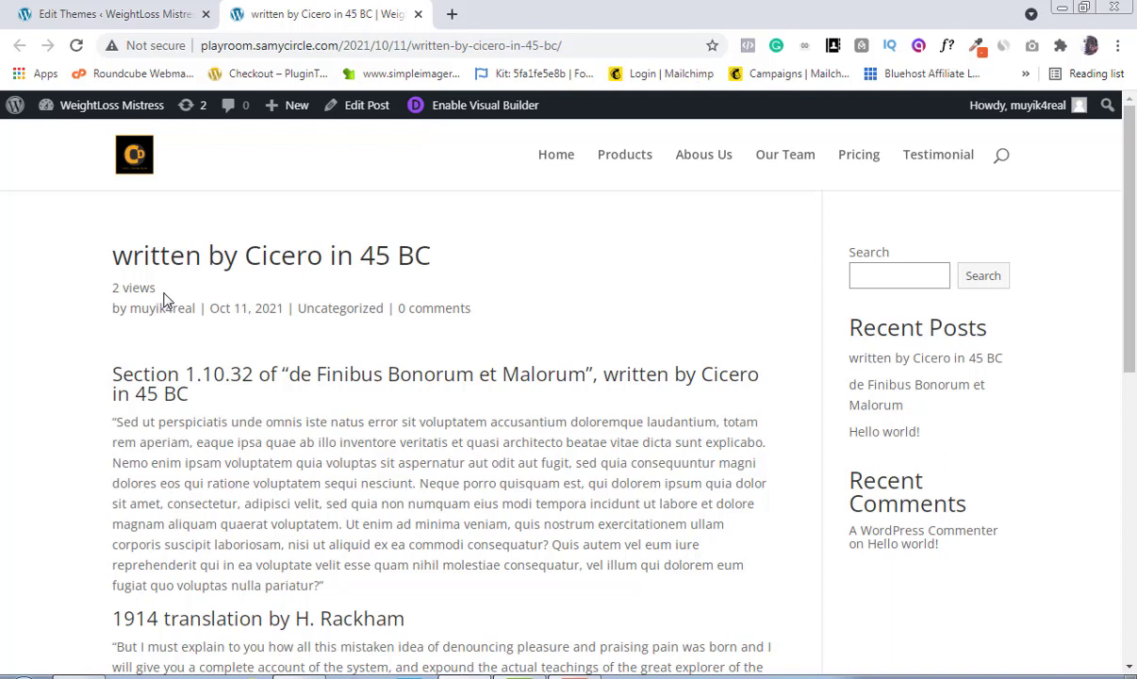
mouse_move(163, 300)
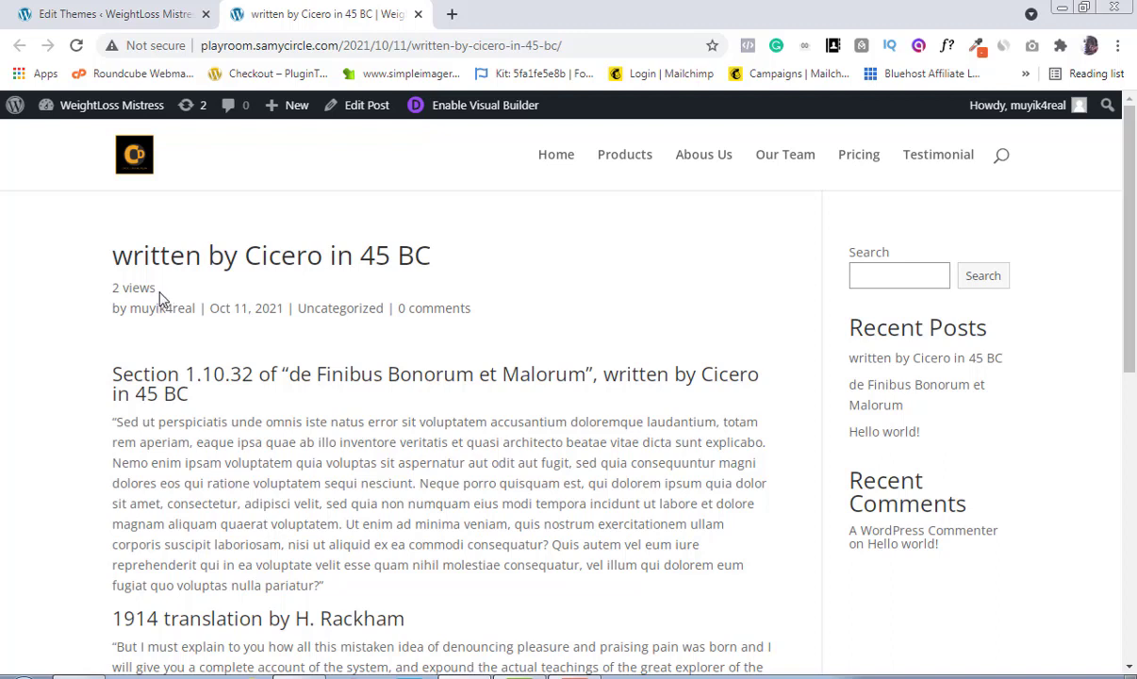
mouse_move(165, 297)
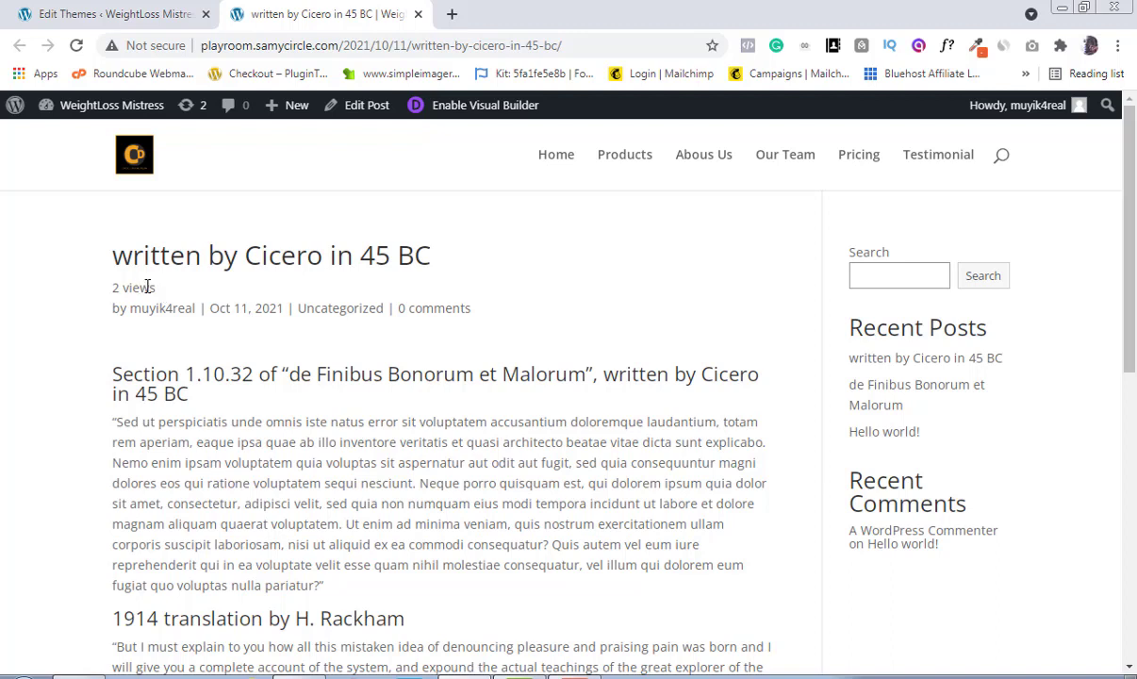
mouse_move(134, 290)
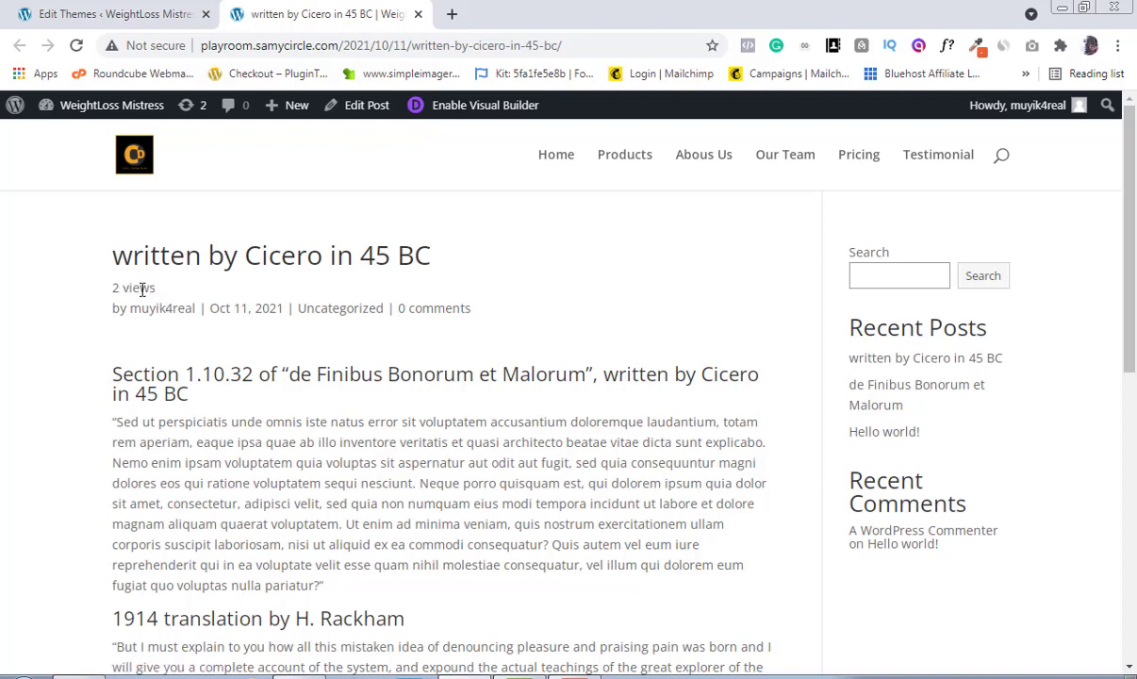
mouse_move(170, 292)
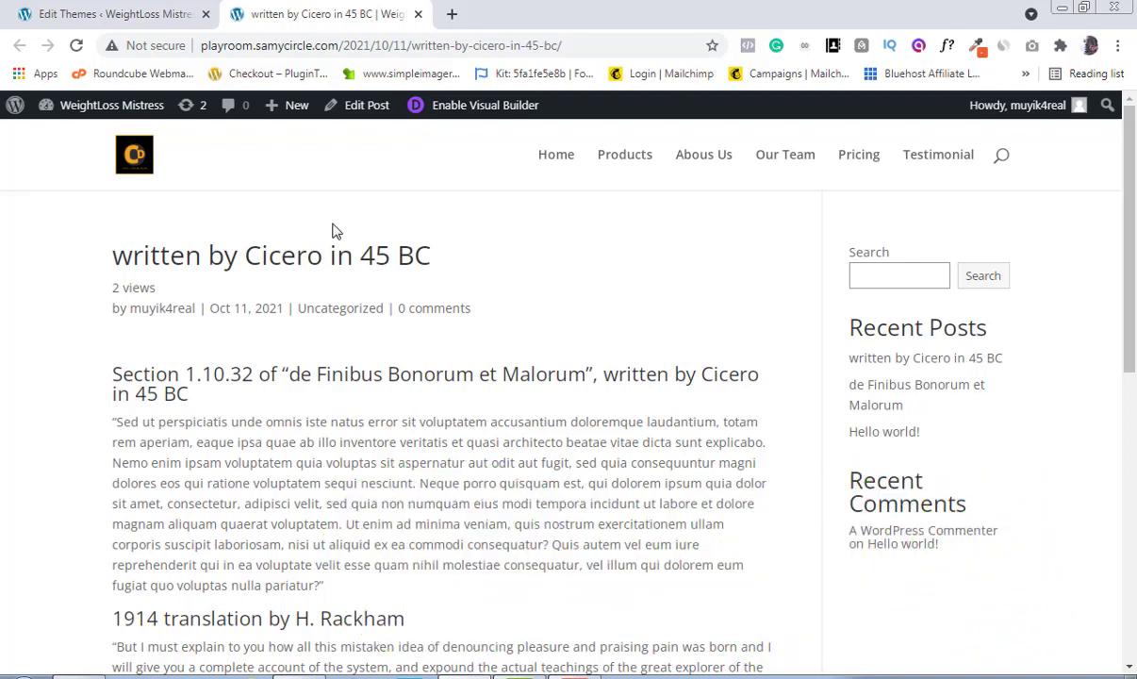
mouse_move(462, 254)
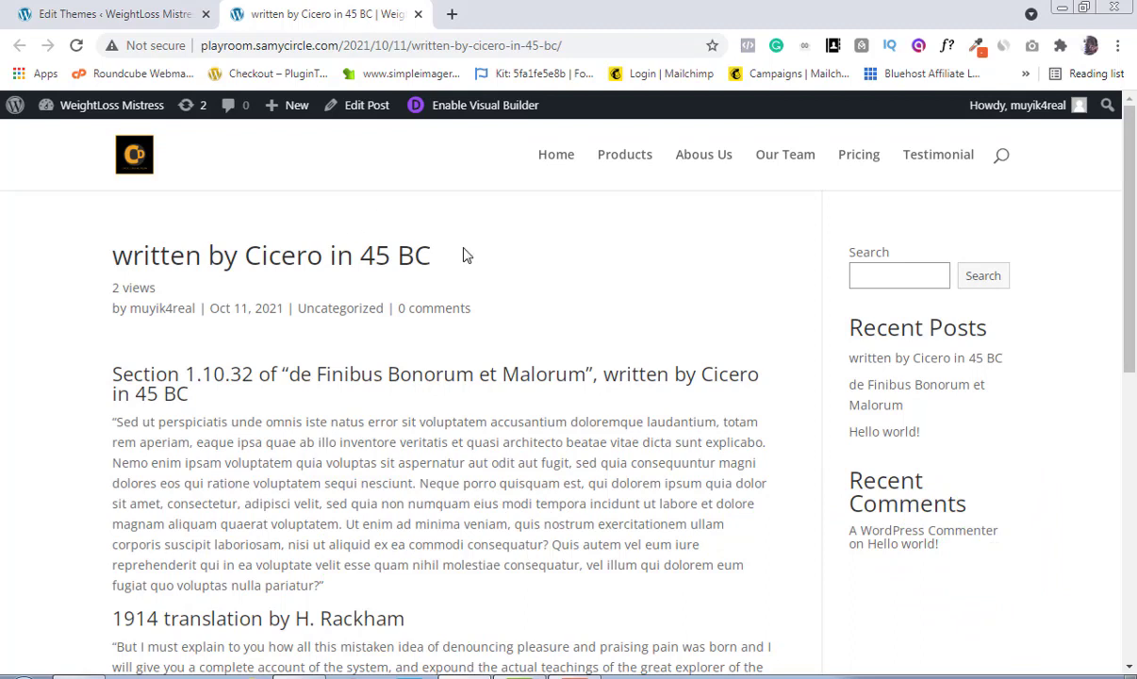
mouse_move(501, 347)
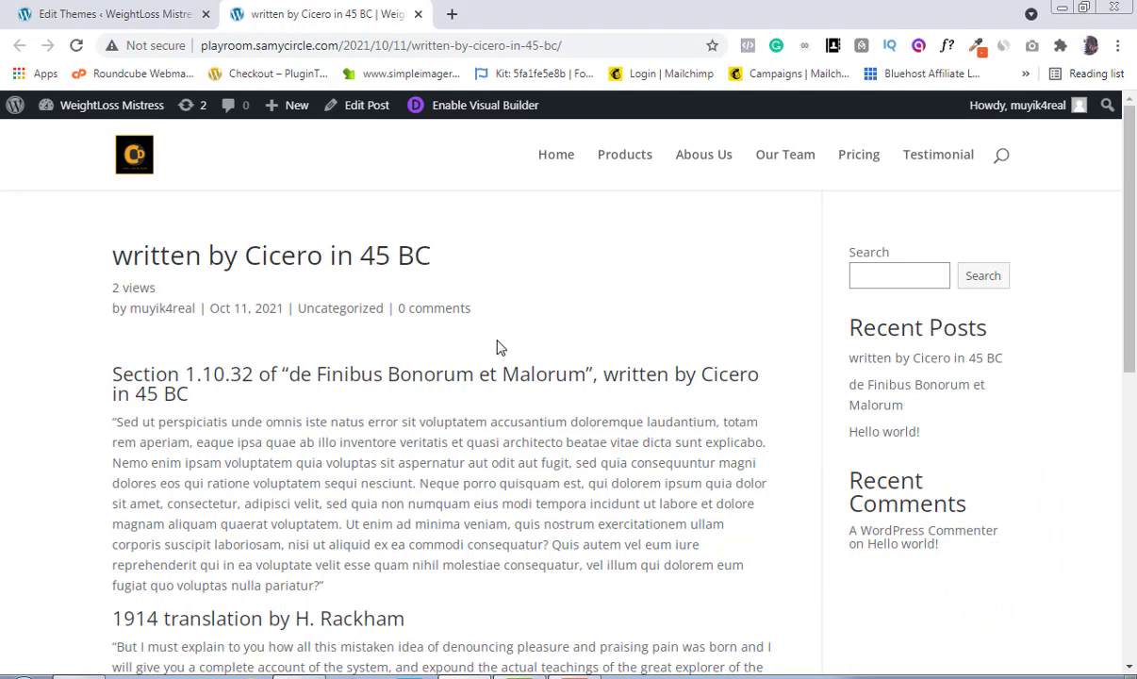